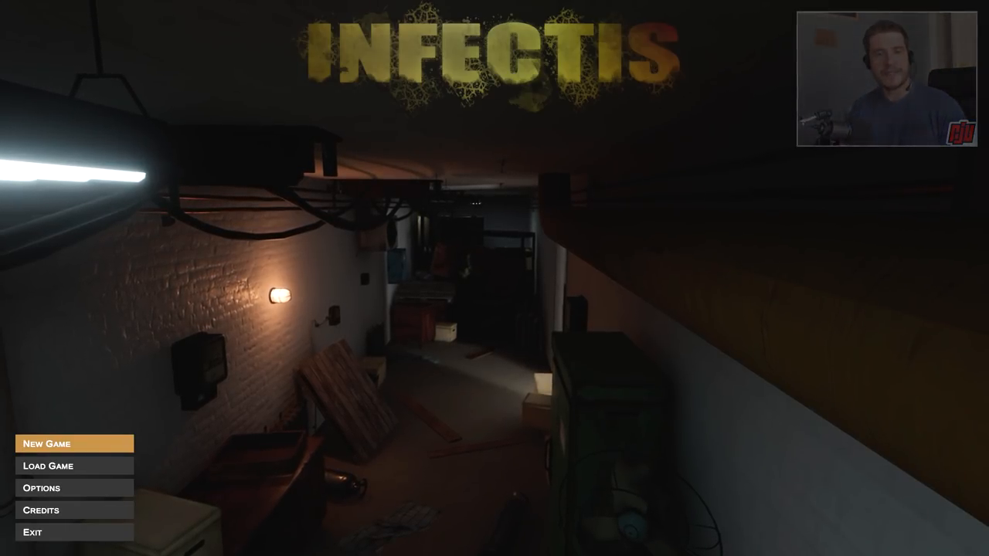
Start a new game from the main menu.
click(74, 444)
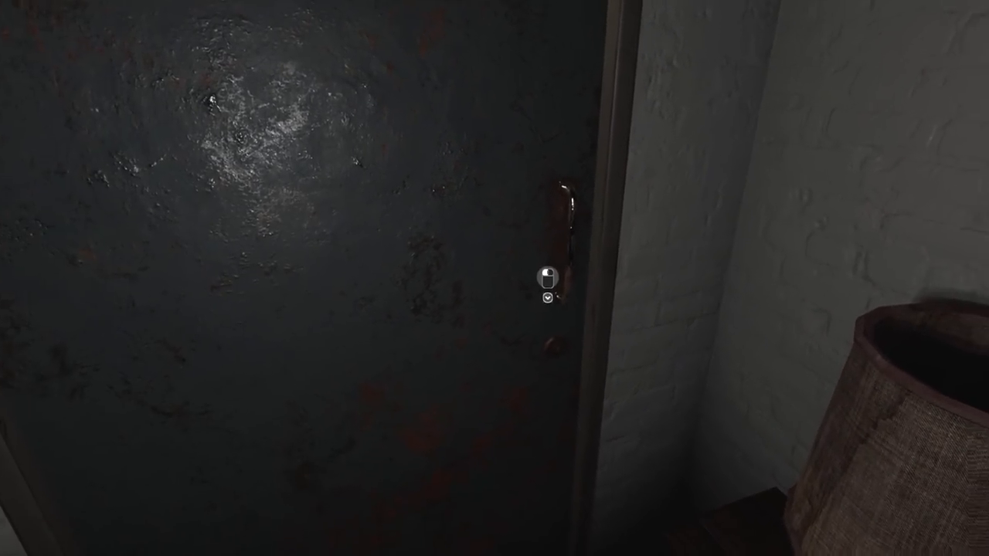
Try the locked metal door, then check the floor object and the locked shelf object.
click(544, 278)
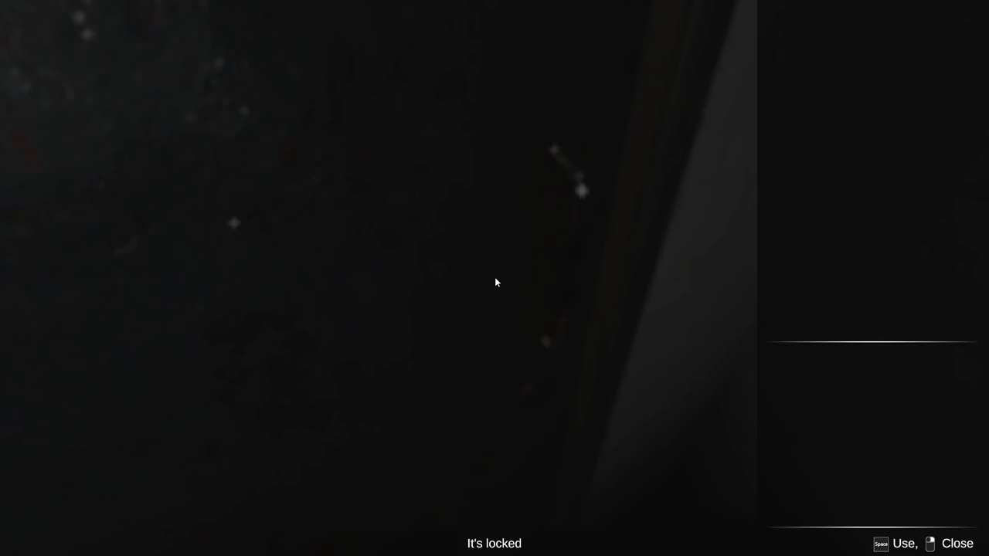
mouse_move(804, 180)
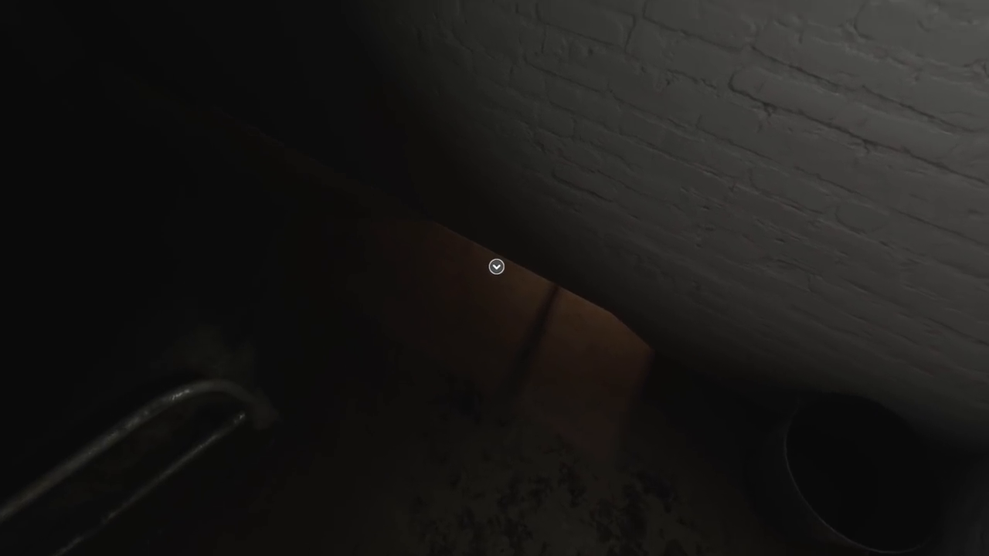
click(495, 266)
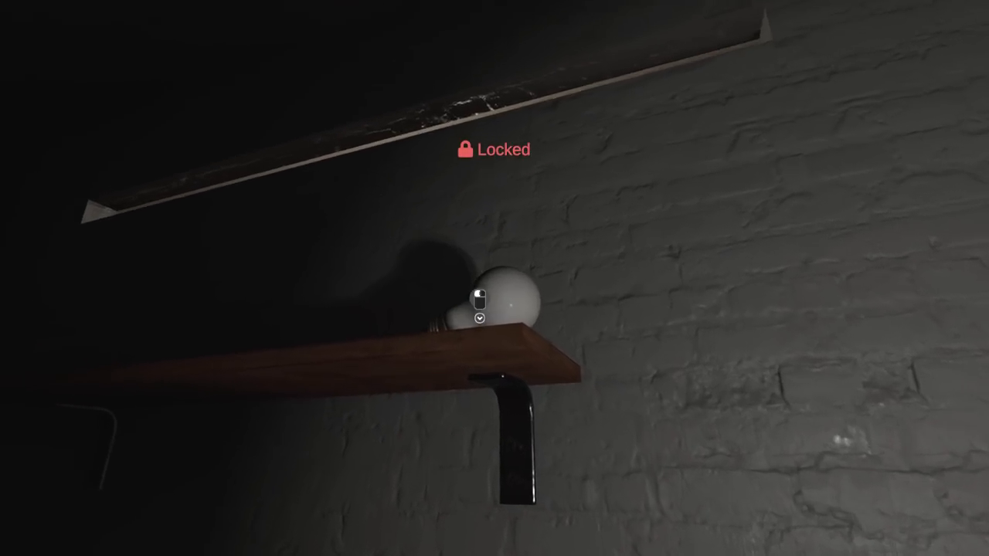
click(480, 297)
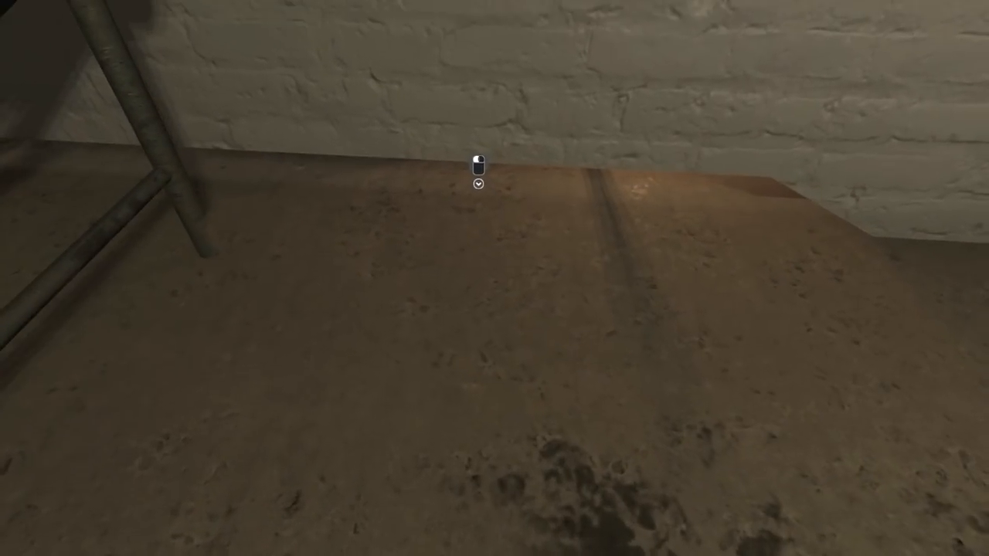
Examine the item on the floor and take the simple steel lockpick set.
click(479, 159)
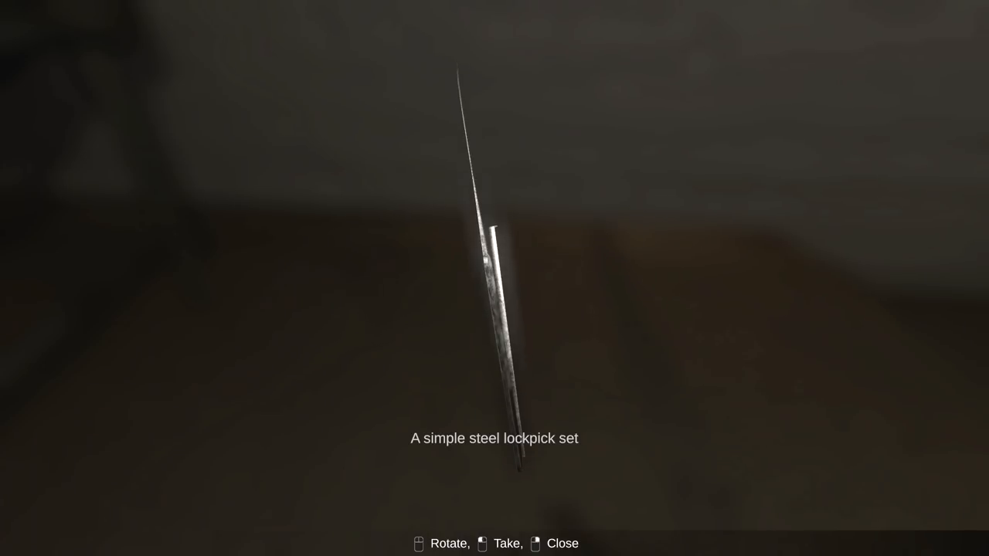
click(482, 544)
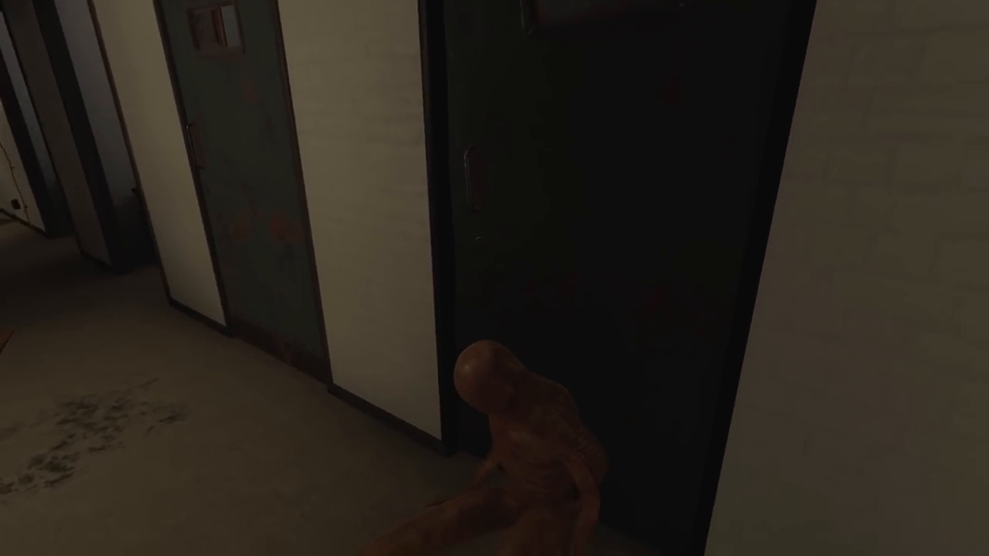
mouse_move(494, 278)
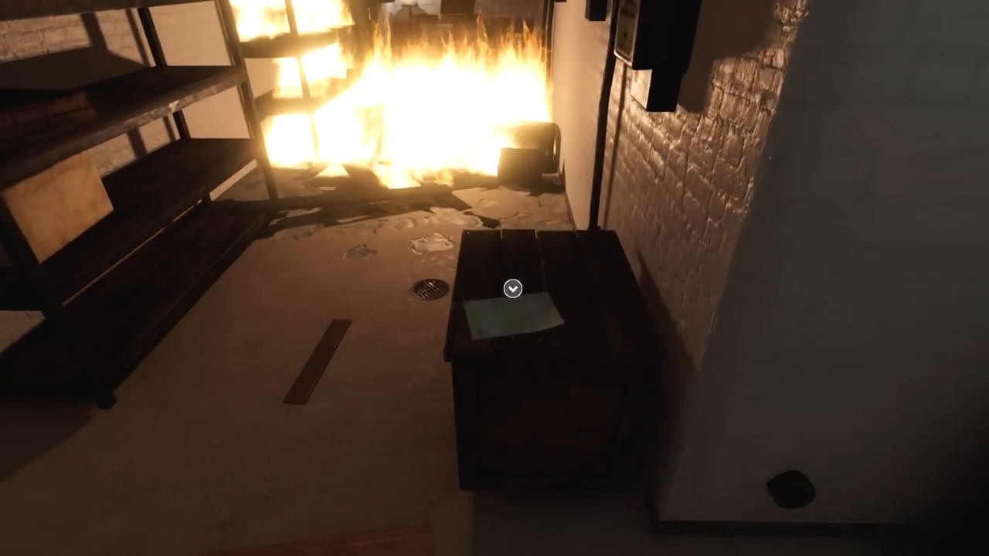
Read Ellicott's note on the crate and close it.
click(511, 291)
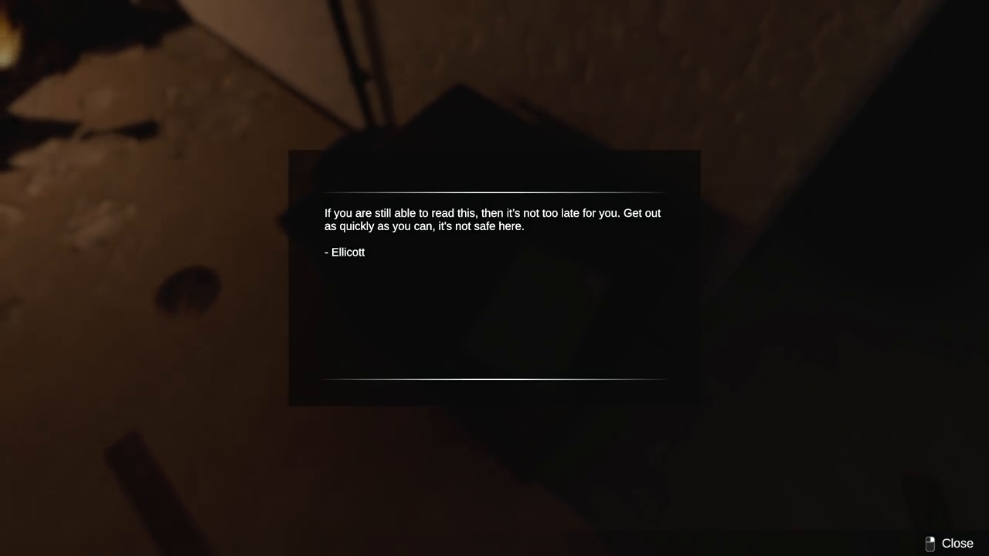
click(956, 543)
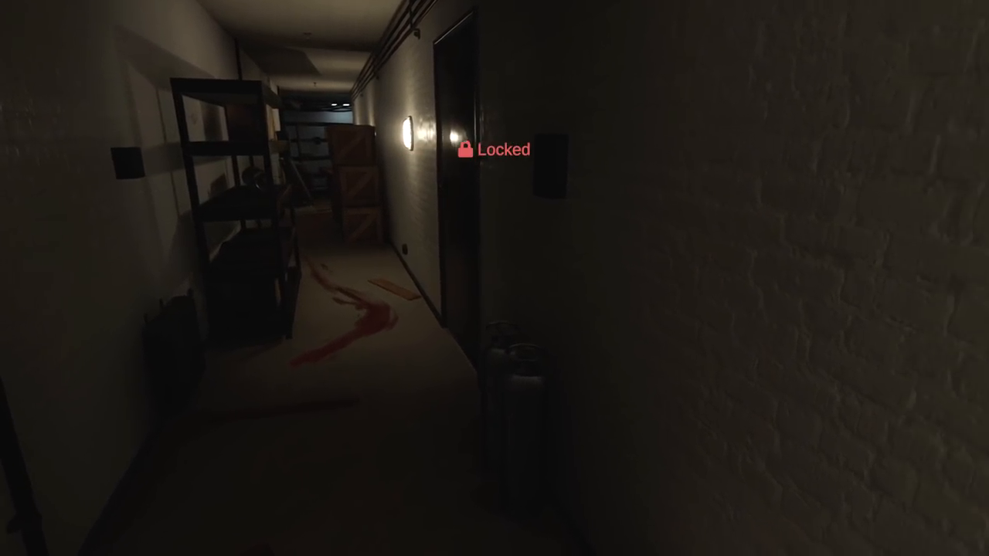
mouse_move(495, 279)
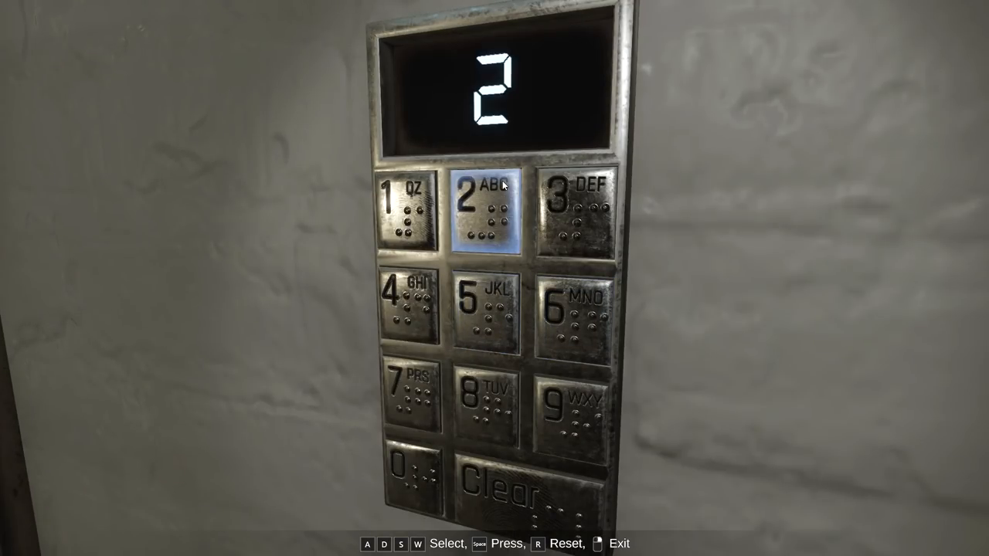
Enter the next digit of the door code 2365 on the keypad.
click(485, 306)
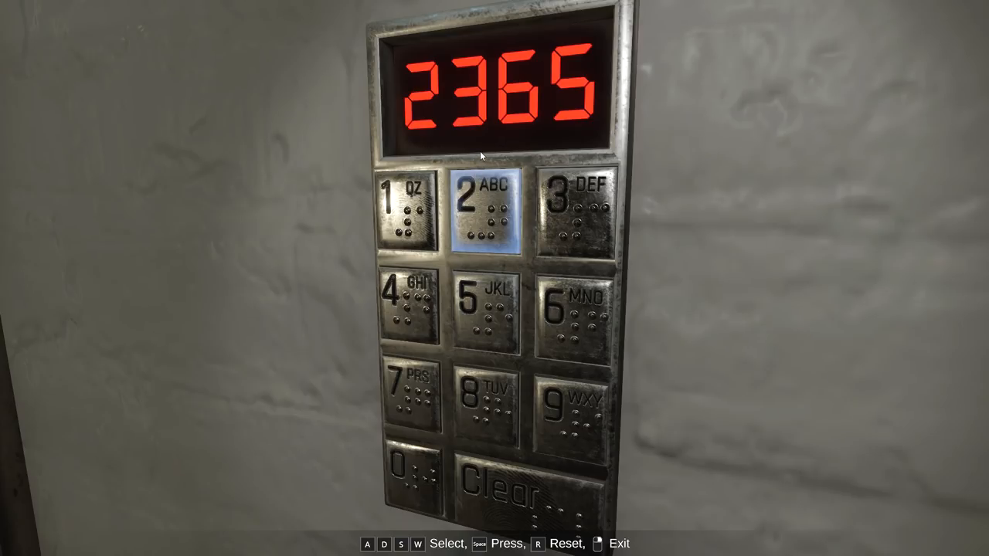
mouse_move(524, 121)
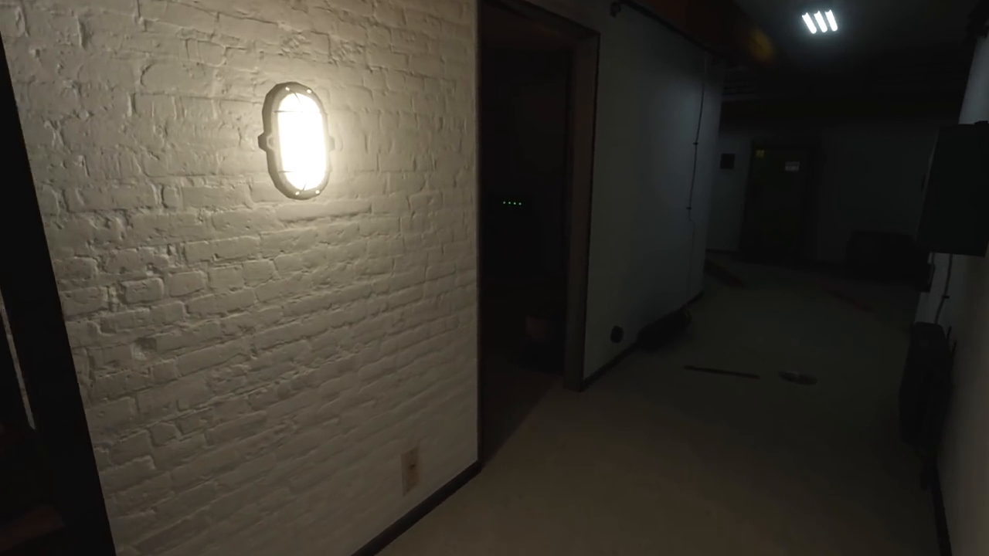
mouse_move(495, 278)
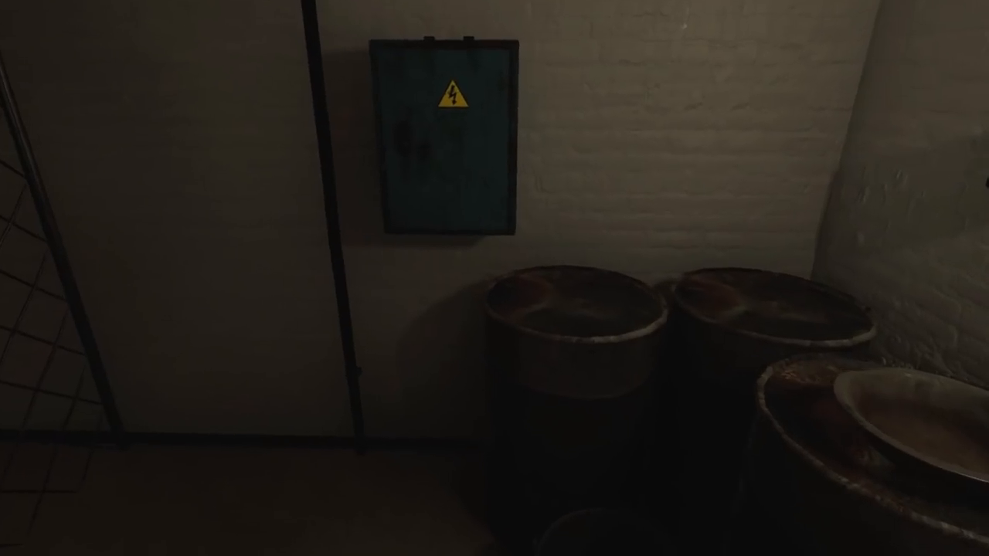
mouse_move(494, 278)
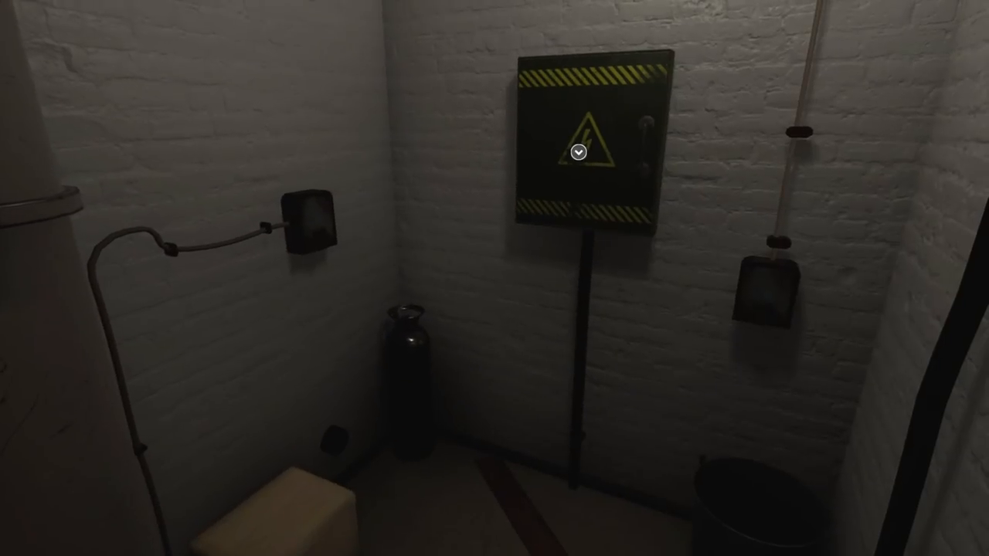
Inspect the danger-striped electrical panel to learn it needs a fuse.
click(578, 153)
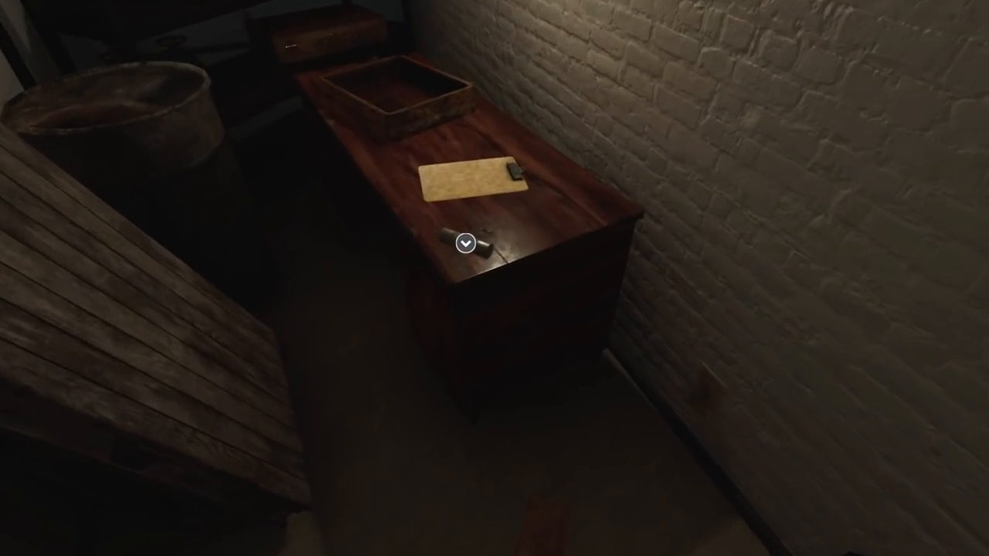
Examine the old, worn fuse on the desk and take it.
click(467, 241)
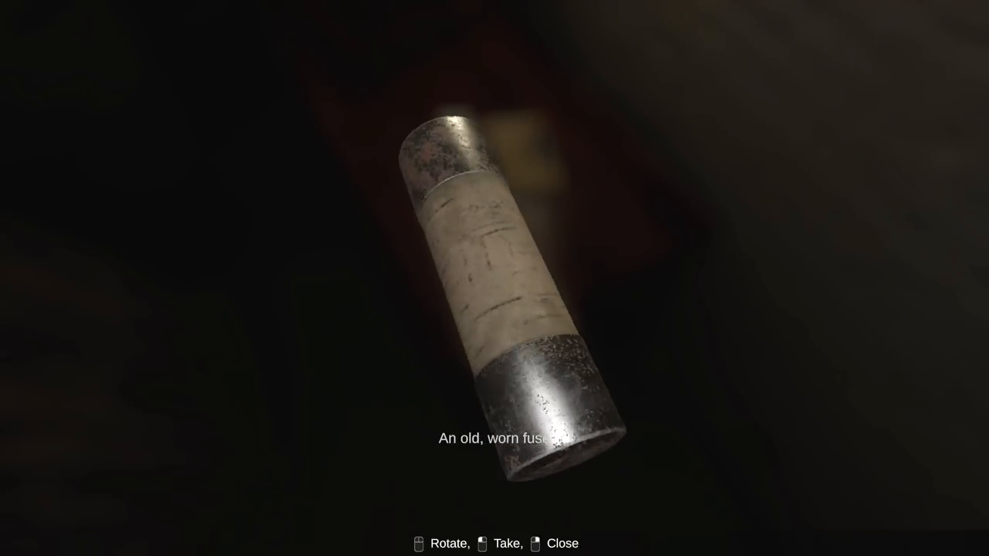
click(507, 544)
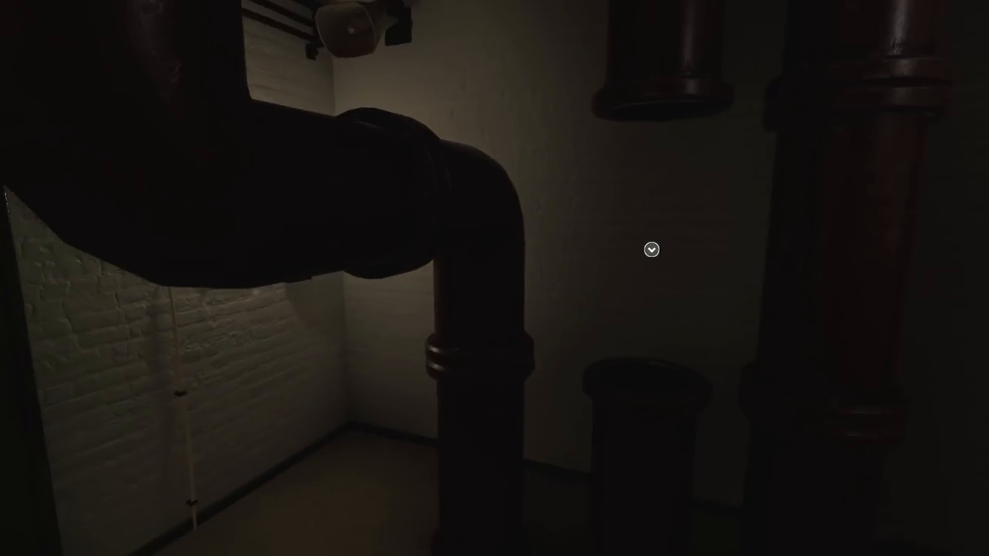
Try the pipework gap and the floor spot under the tap, revealing a missing pipe and container.
click(651, 250)
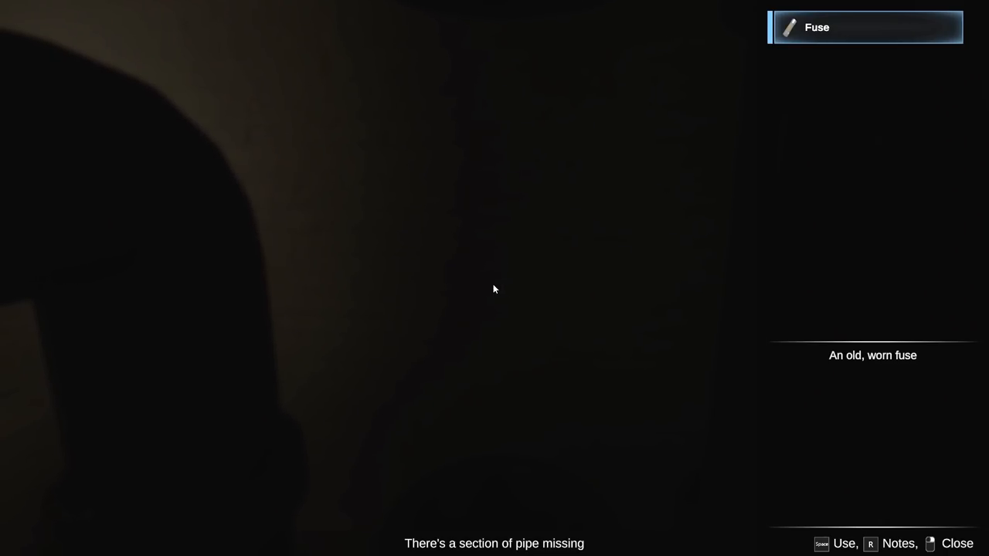
mouse_move(858, 32)
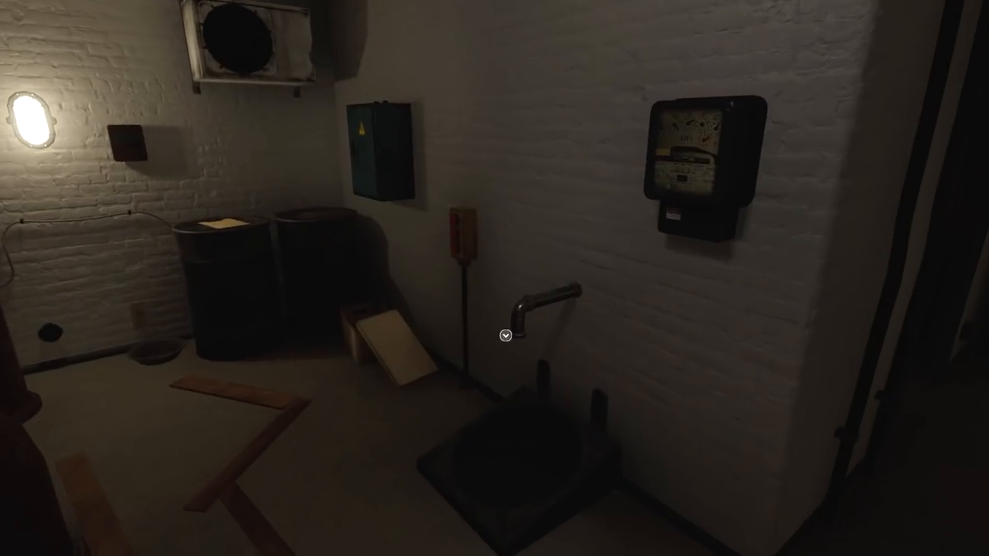
click(506, 335)
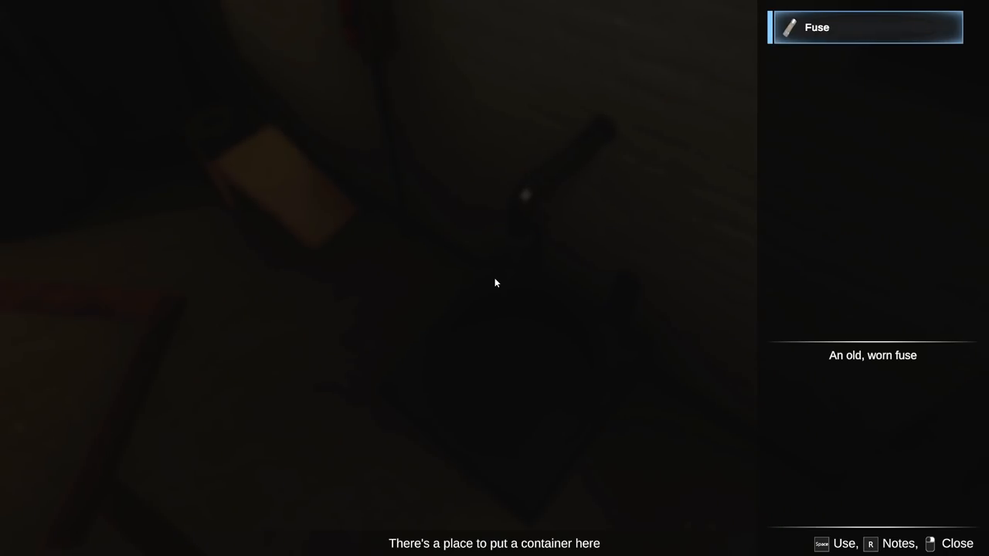
mouse_move(476, 278)
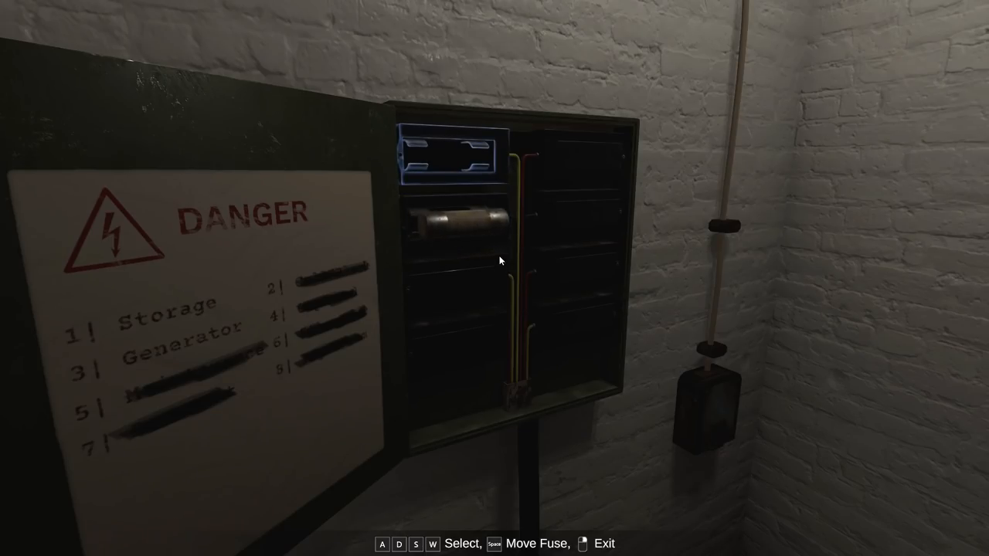
Move the old, worn fuse into a slot of the electrical panel.
key(space)
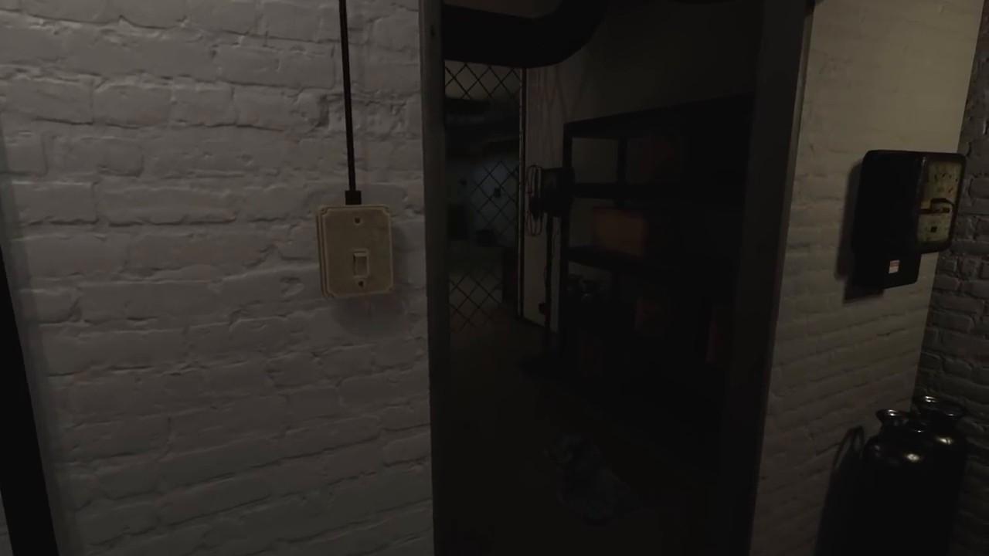
mouse_move(495, 278)
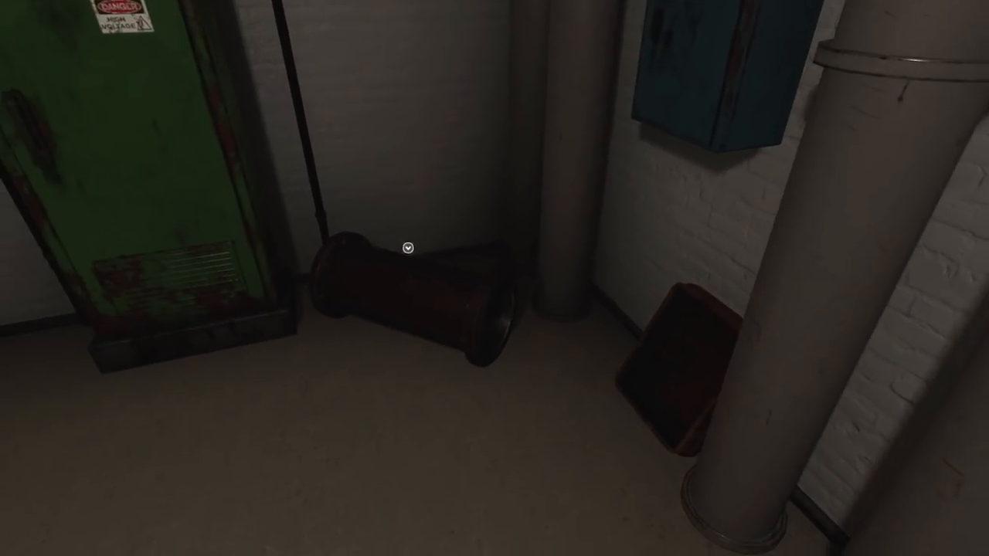
Examine the large, intact pipe section on the floor and take it.
click(408, 247)
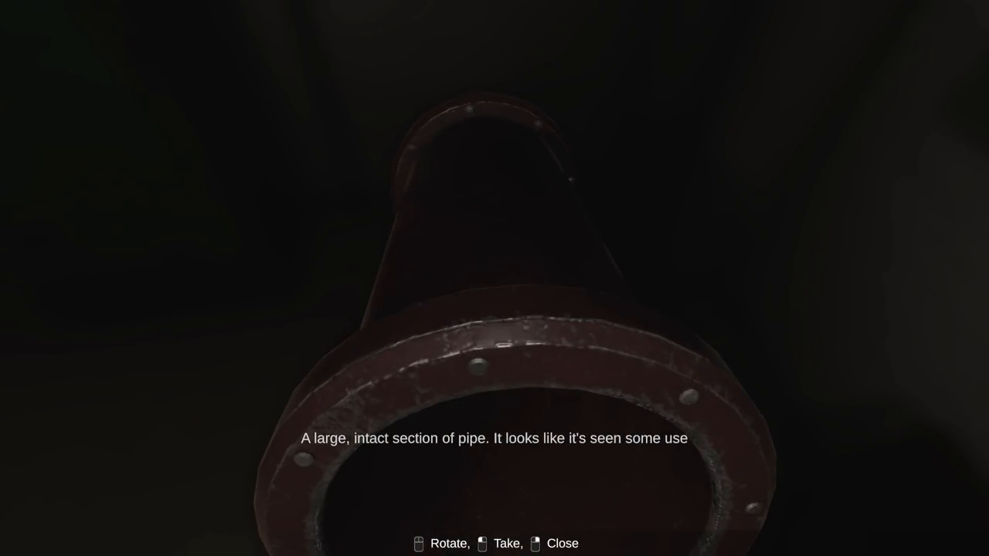
click(482, 544)
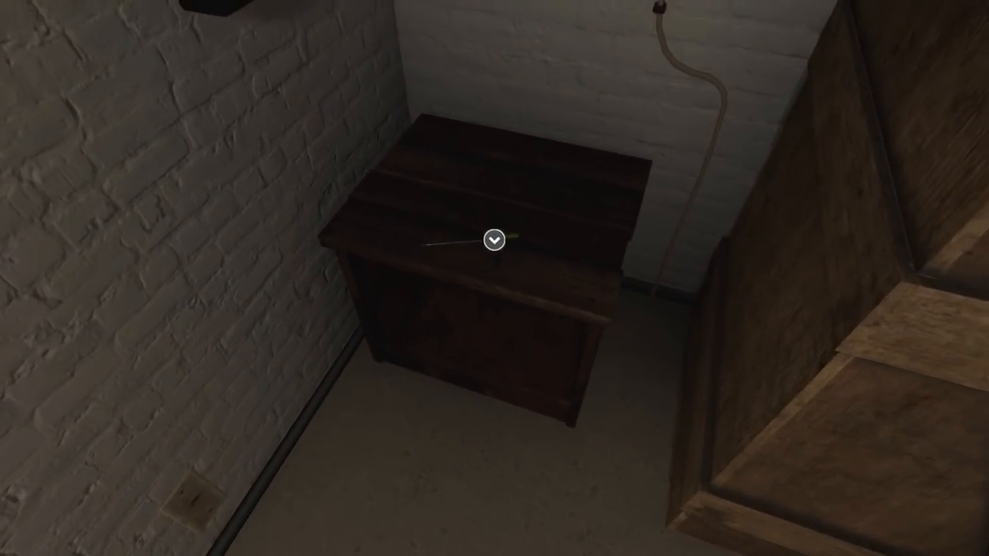
Examine the wooden crate in the storage room and take the yellow-handled screwdriver.
click(495, 239)
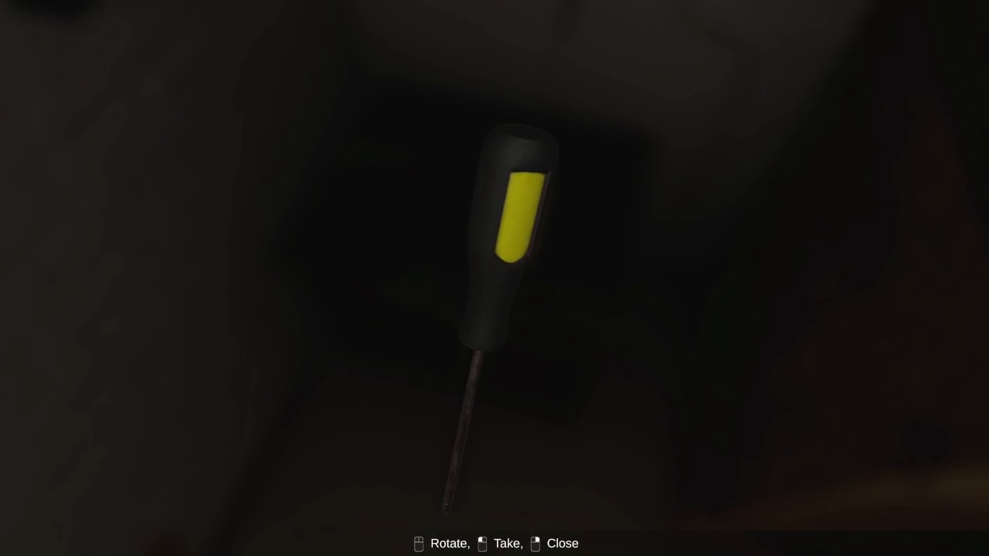
click(481, 544)
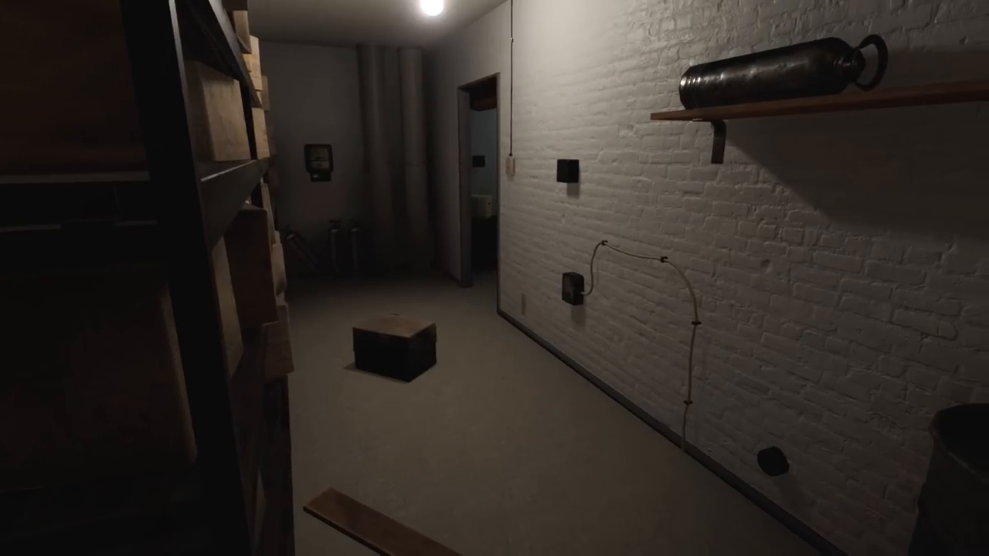
mouse_move(494, 278)
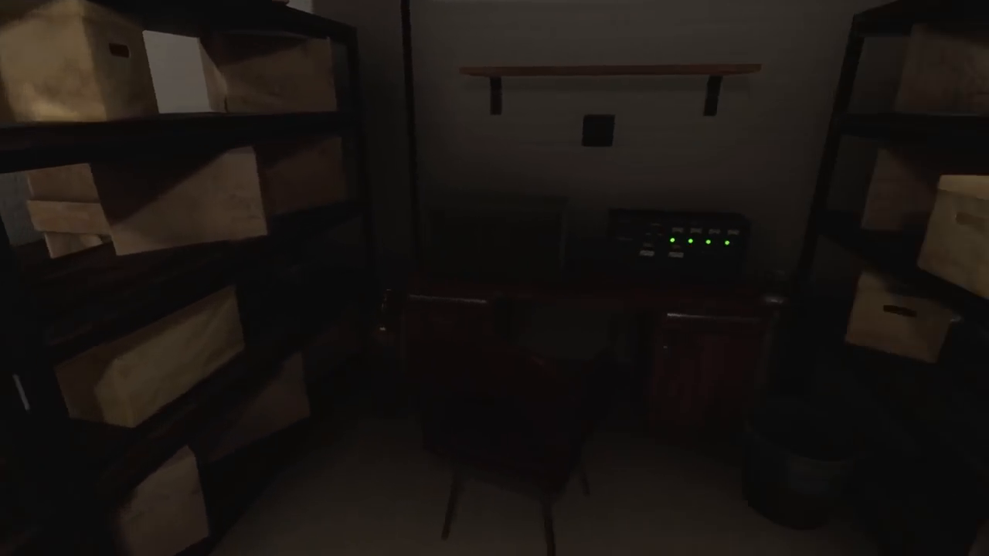
mouse_move(494, 278)
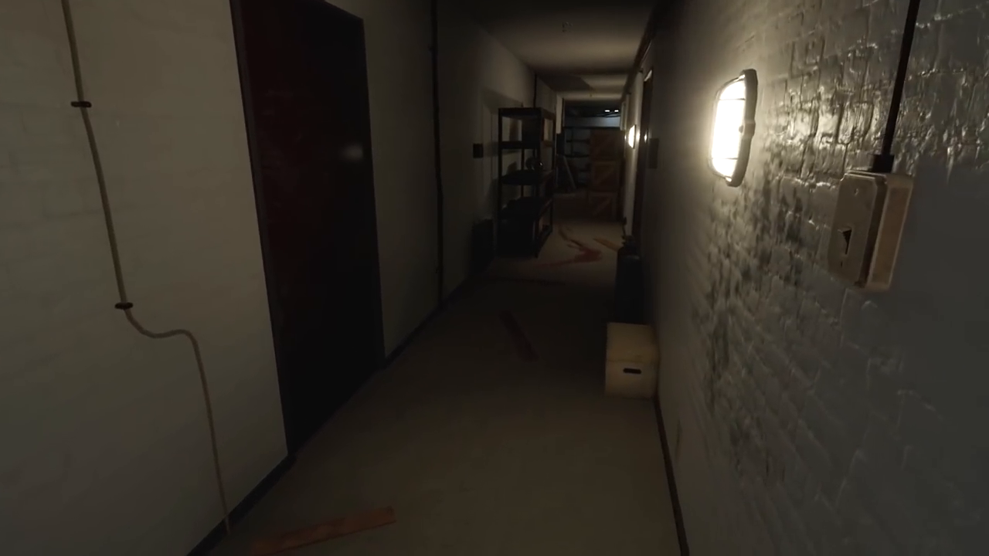
mouse_move(494, 278)
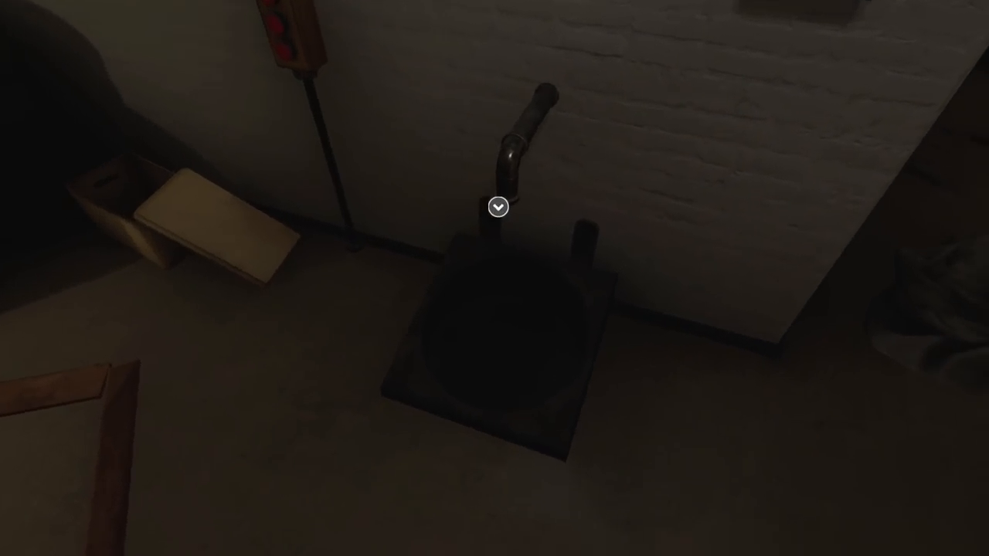
Interact with the floor drain at the end of the lit corridor.
click(498, 209)
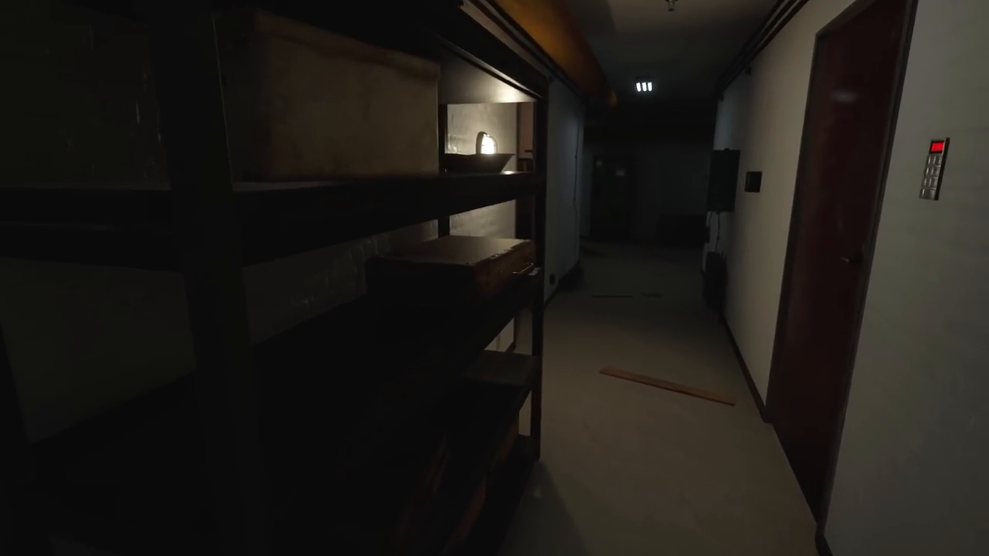
Walk past the shelves into the red-lit room and face the Sprinkler System Access cabinet.
click(935, 163)
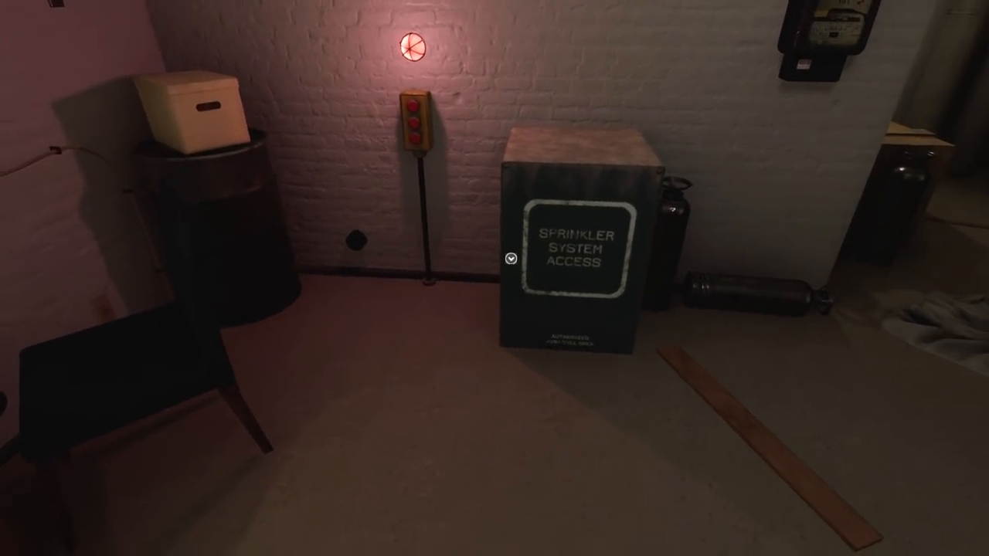
Try to open the Sprinkler System Access cabinet before moving on to the desk room.
click(502, 255)
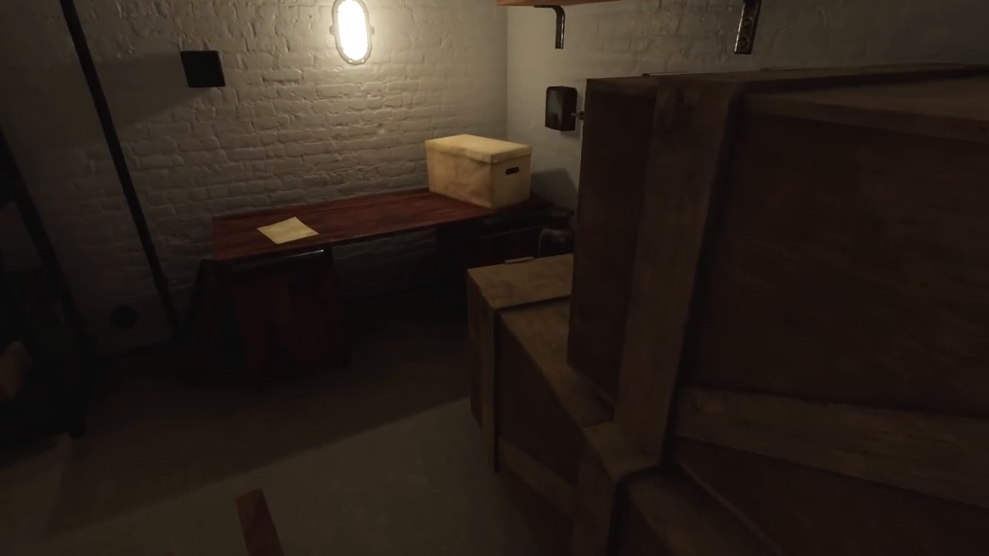
Read the torn newspaper article about Green Valley Cemetery grave robberies and close it.
click(286, 225)
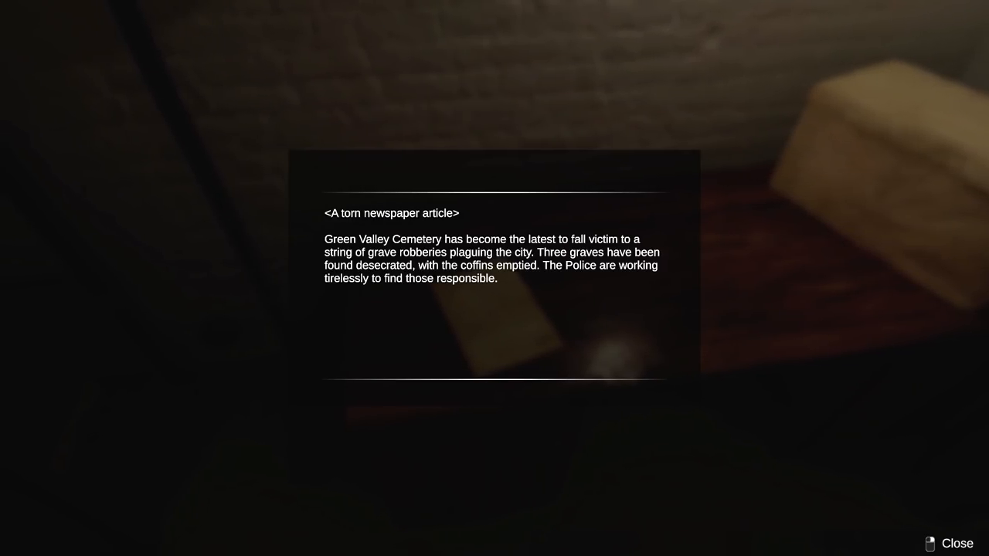
click(958, 544)
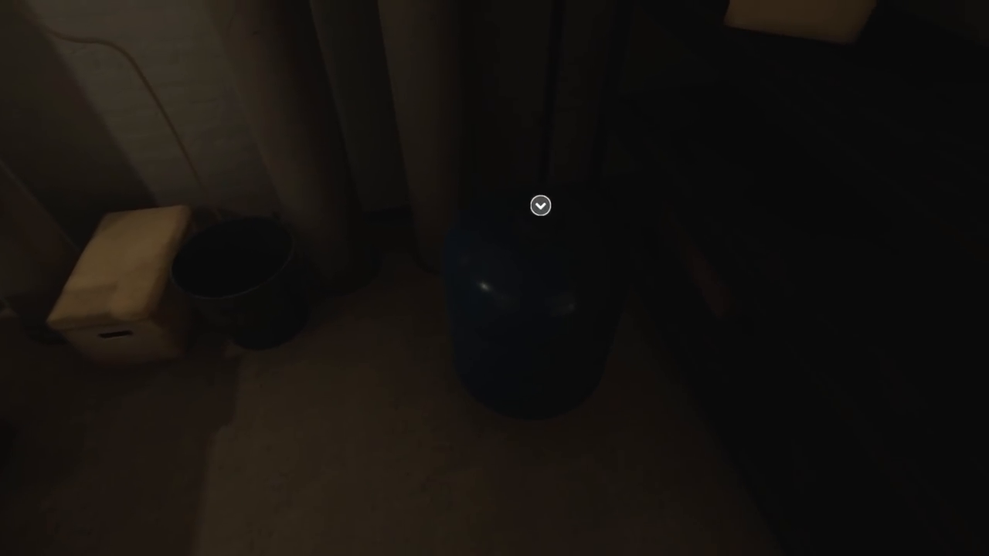
Pick up the Empty Water Tank and finish examining the completely full water tank.
click(541, 205)
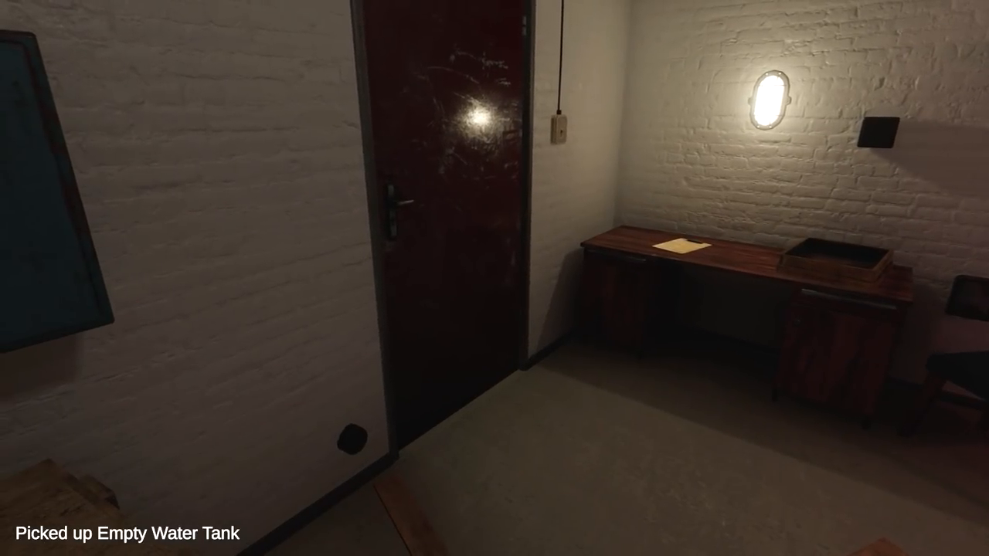
mouse_move(494, 278)
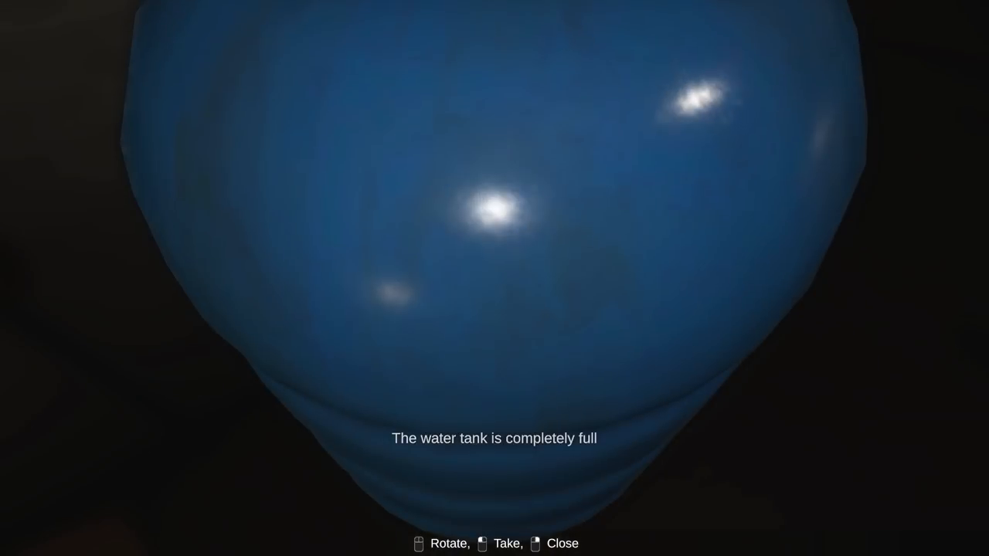
click(482, 544)
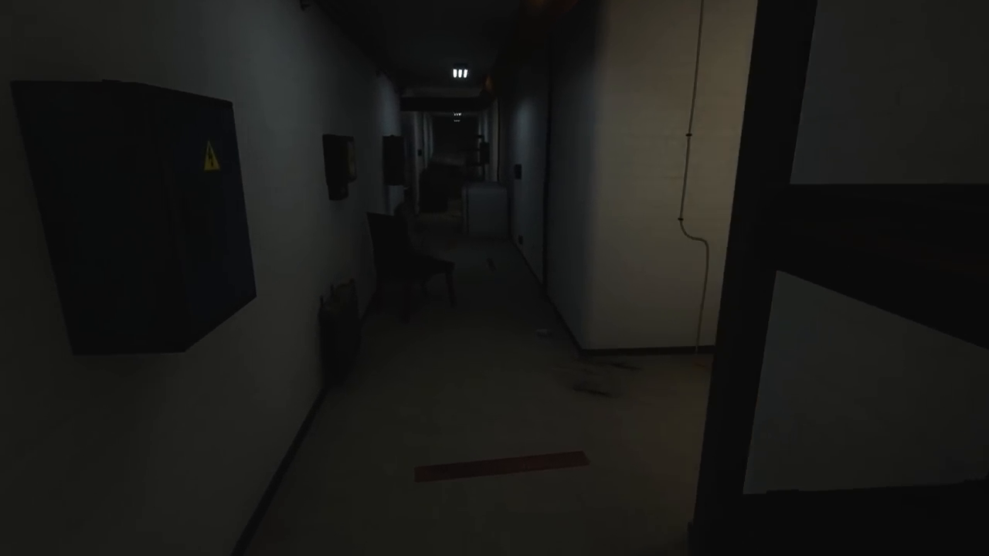
mouse_move(494, 278)
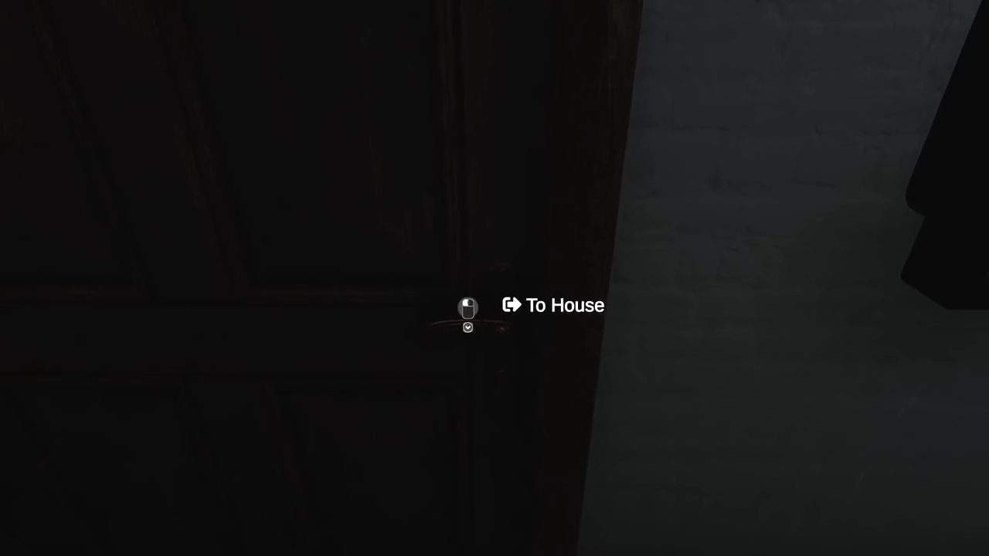
Use the To House door twice to leave the basement into the wallpapered room.
click(467, 307)
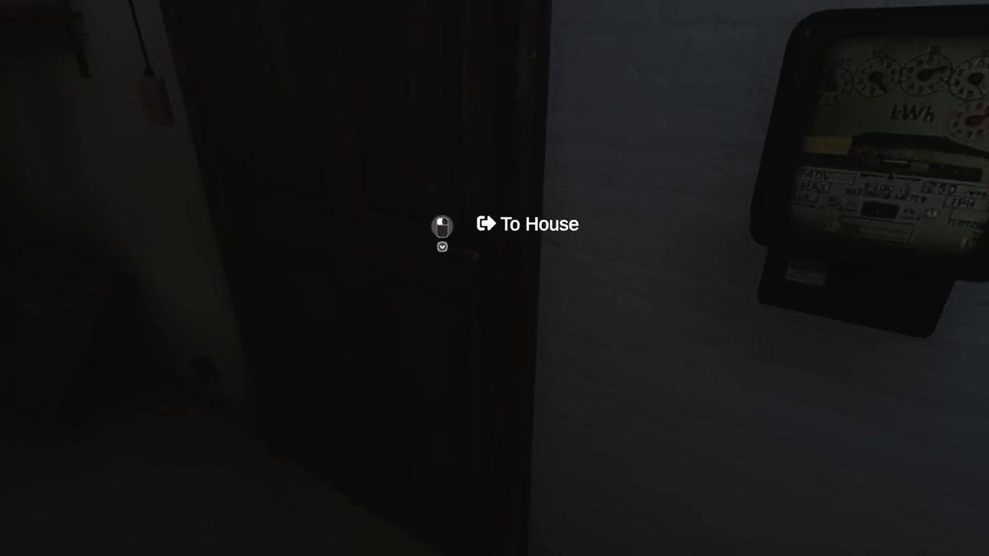
click(442, 225)
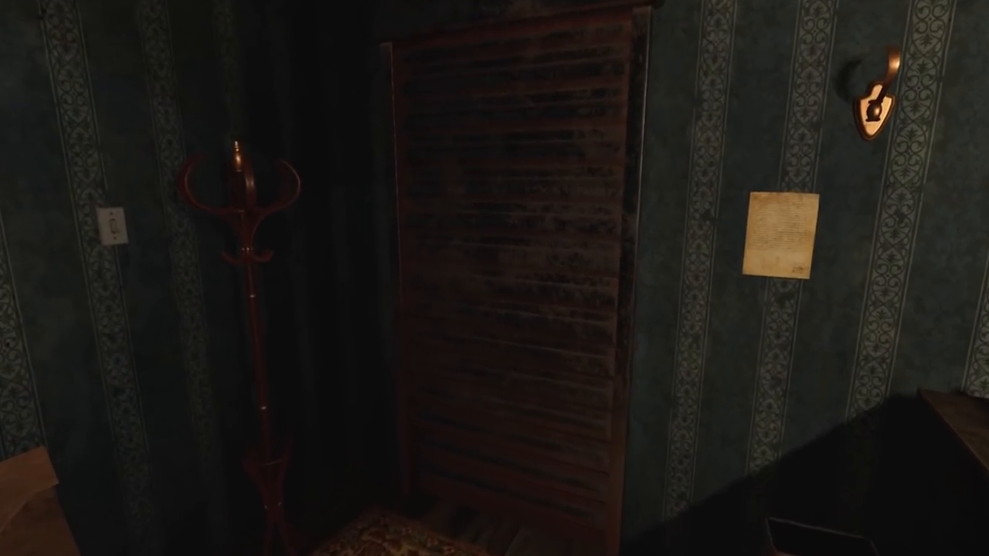
Read Ellicott's note about shuttered exits and the attic elevator, then close it.
click(780, 235)
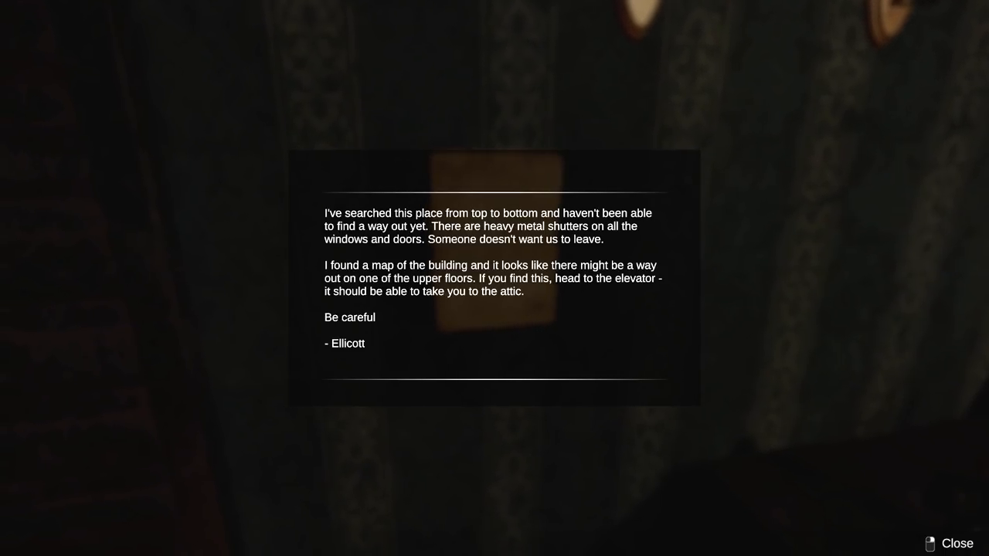
click(959, 544)
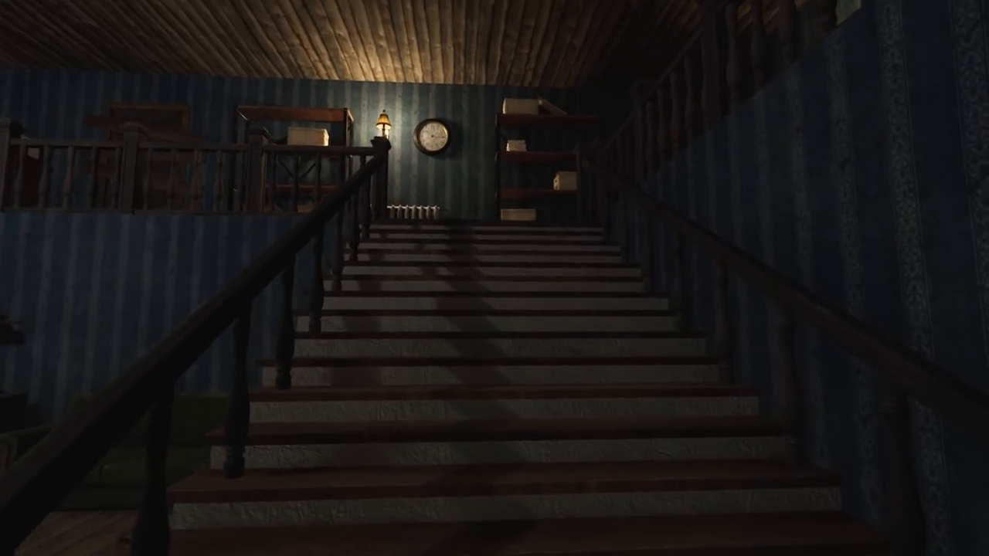
Climb to the upper room and examine the drawer of the writing desk.
click(495, 278)
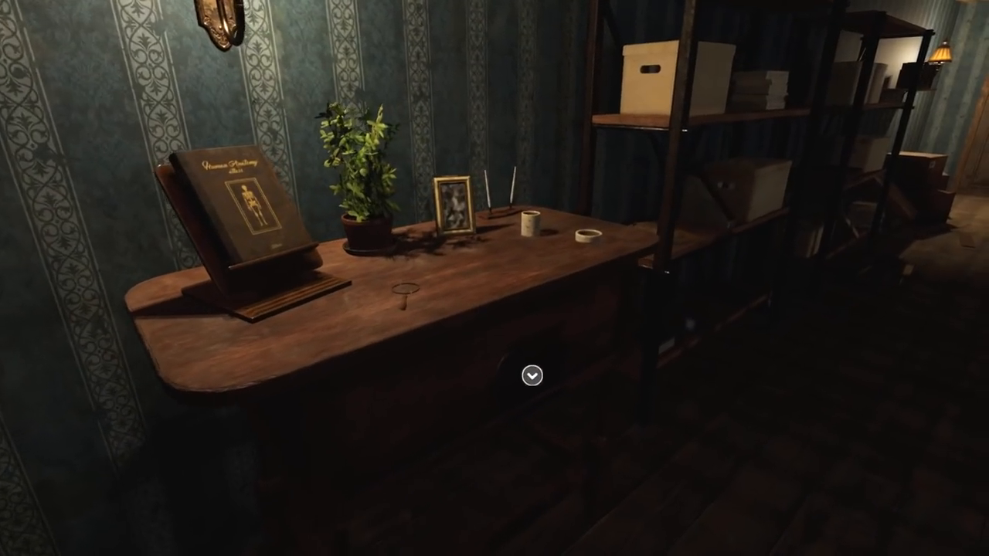
click(531, 375)
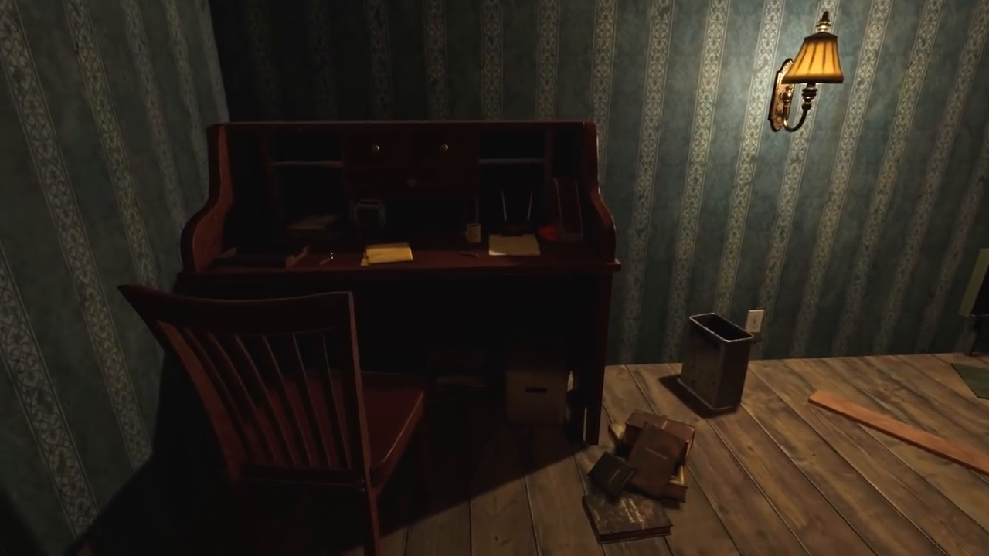
mouse_move(494, 278)
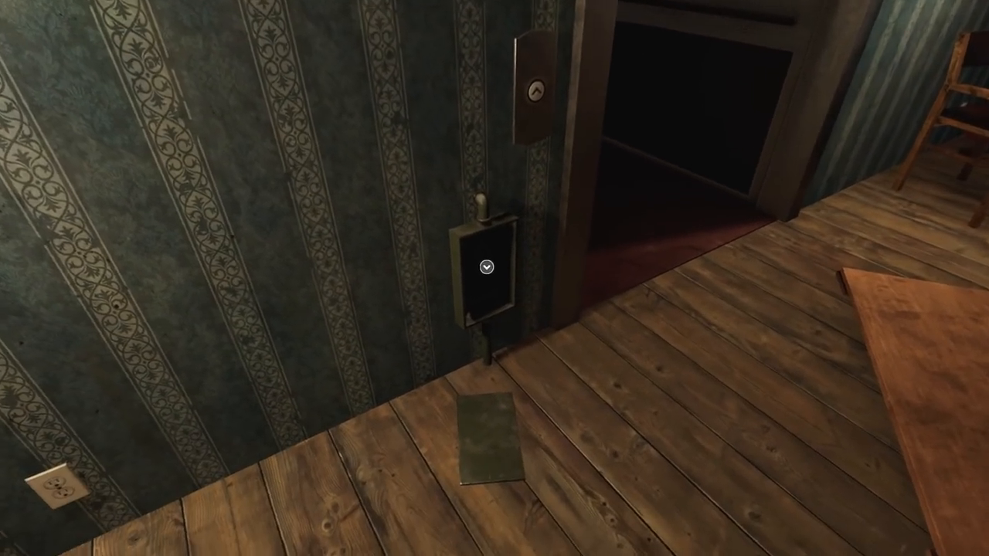
Interact with the small box mounted on the wall beside the open doorway.
click(485, 265)
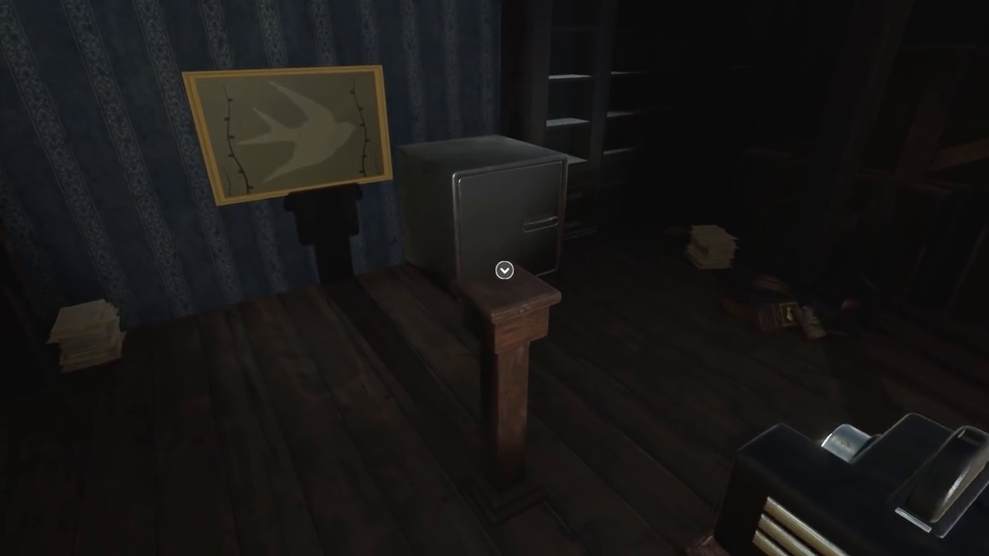
Examine the metal box on the pedestal beneath the swallow picture, revealing a tagged key.
click(501, 272)
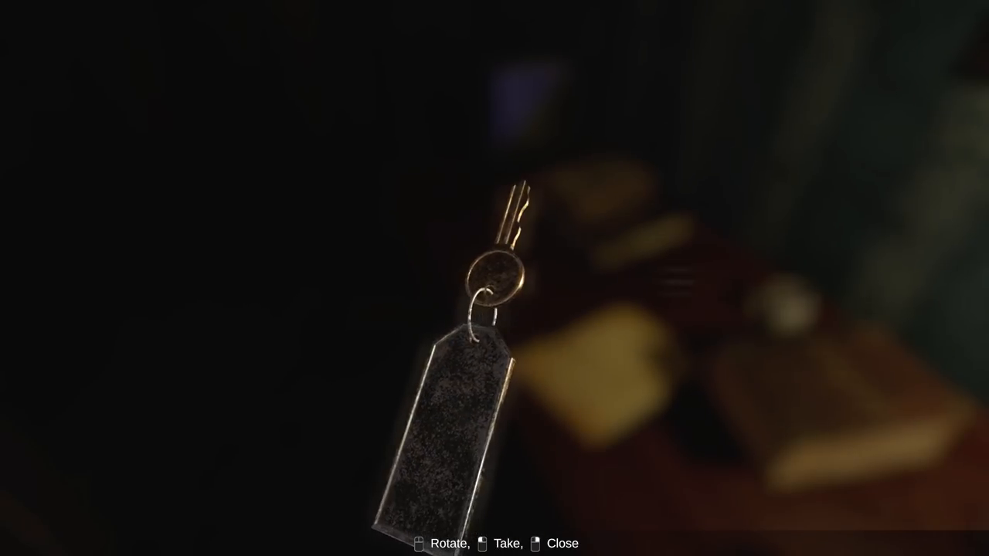
Take the key with the blank tag into the inventory.
click(485, 544)
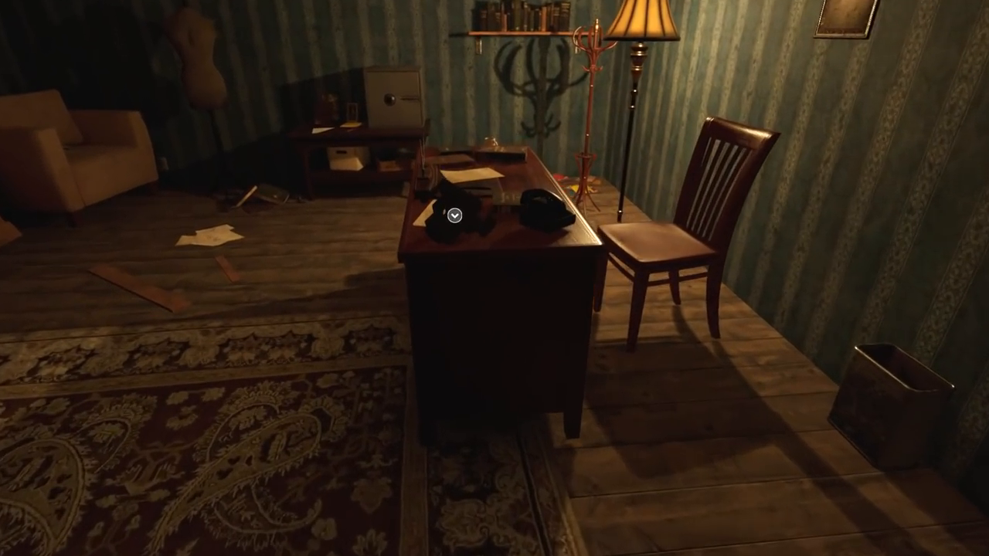
Approach the study desk and pick up the papers, opening the 3rd February diary page.
click(454, 216)
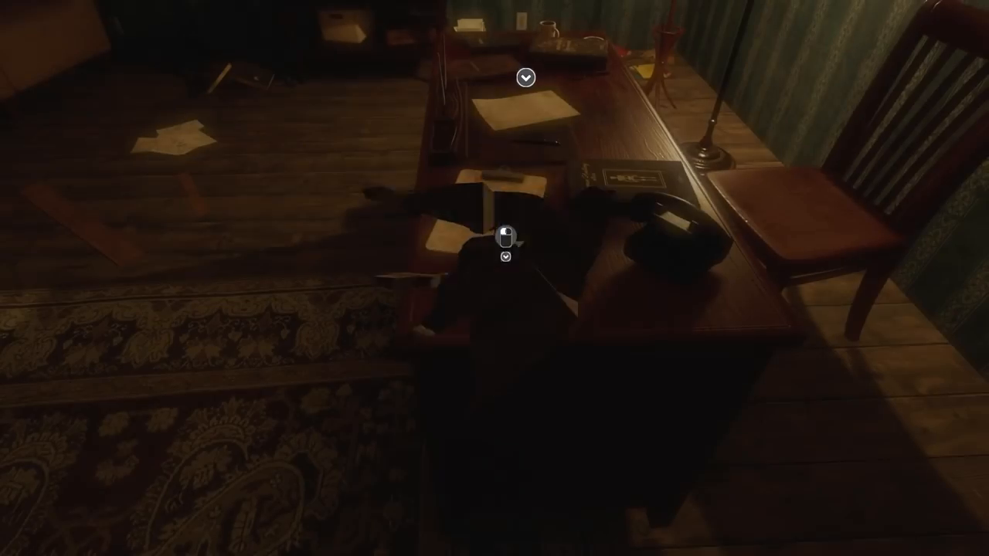
click(506, 232)
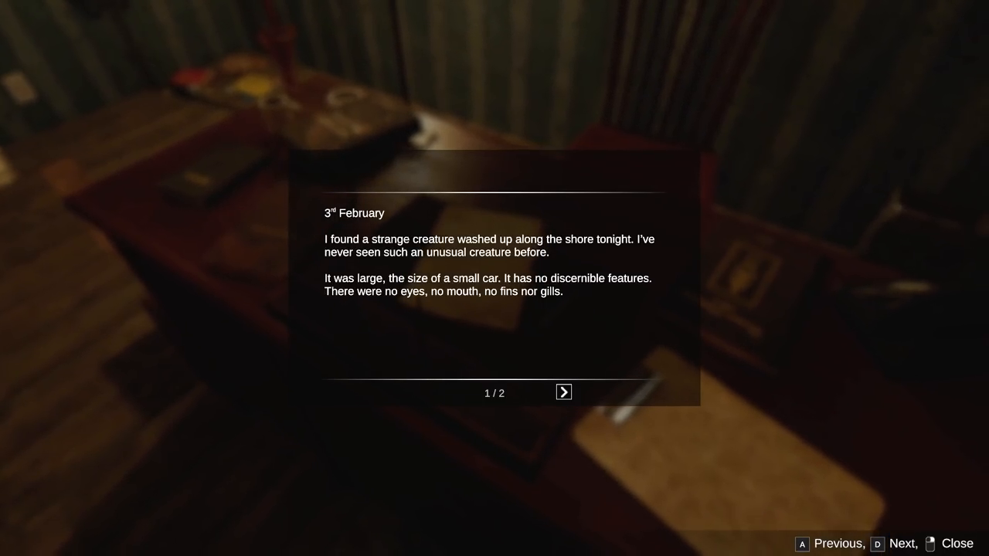
Read the handwritten letter on the desk, then turn the safe dial a couple of numbers.
click(564, 393)
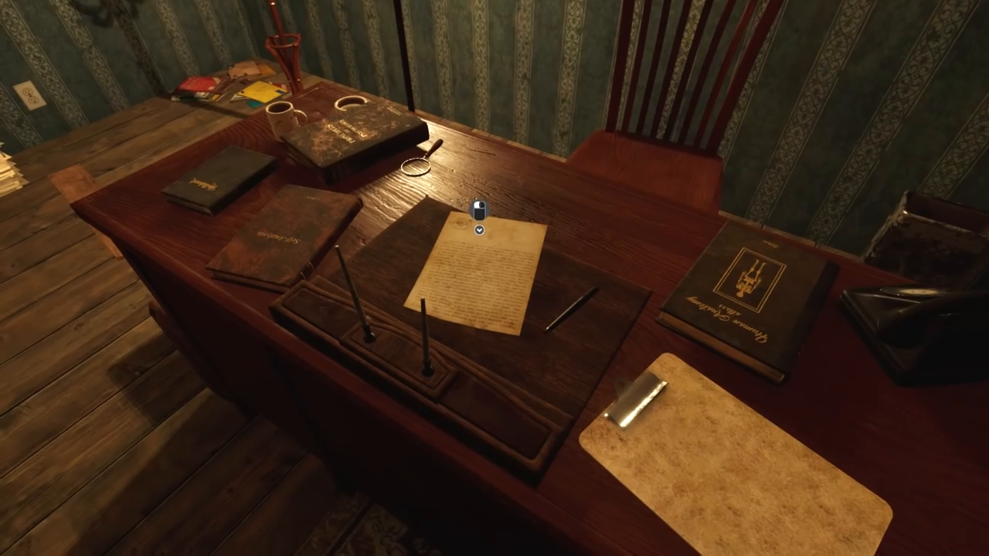
click(476, 220)
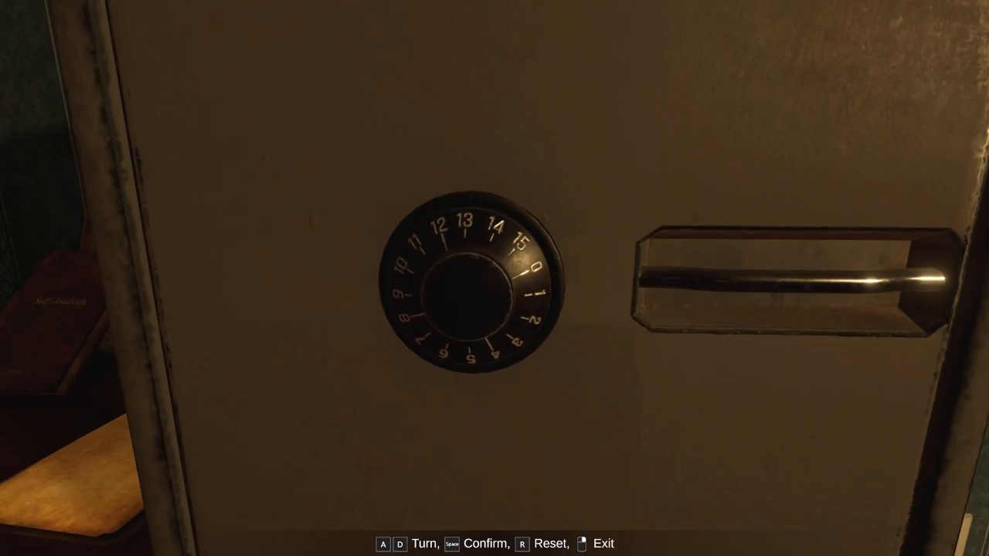
key(d)
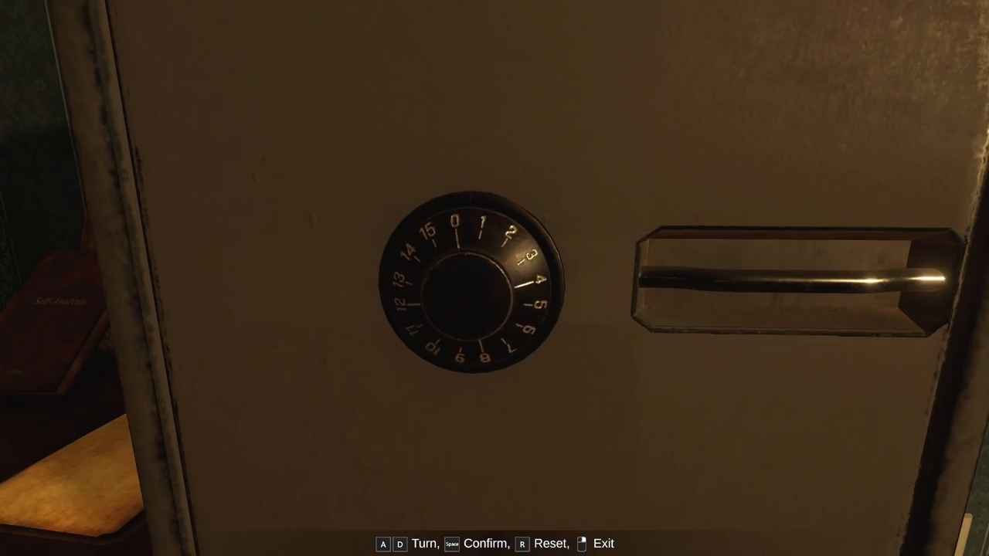
key(d)
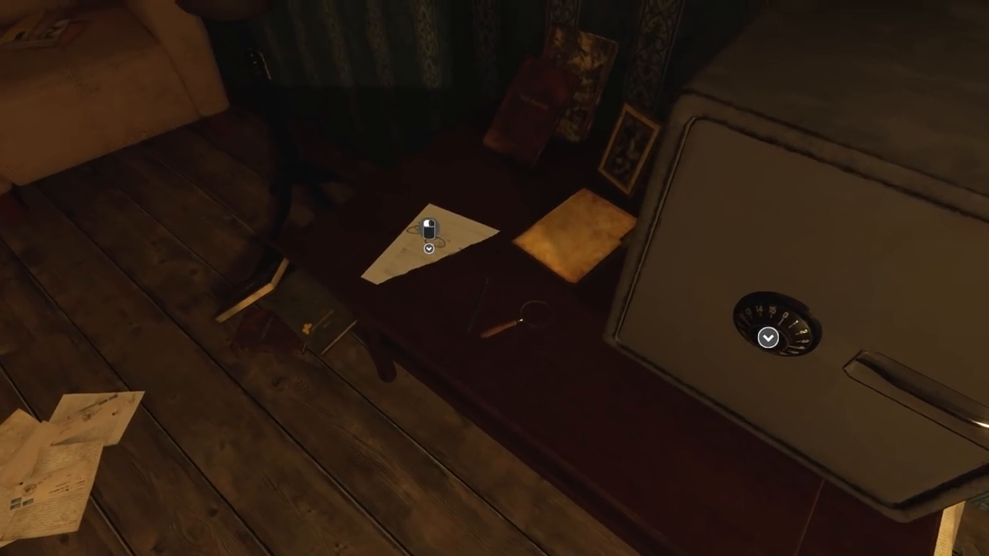
Read the torn floor note with circled numbers 4 and 13, then put it away.
click(423, 247)
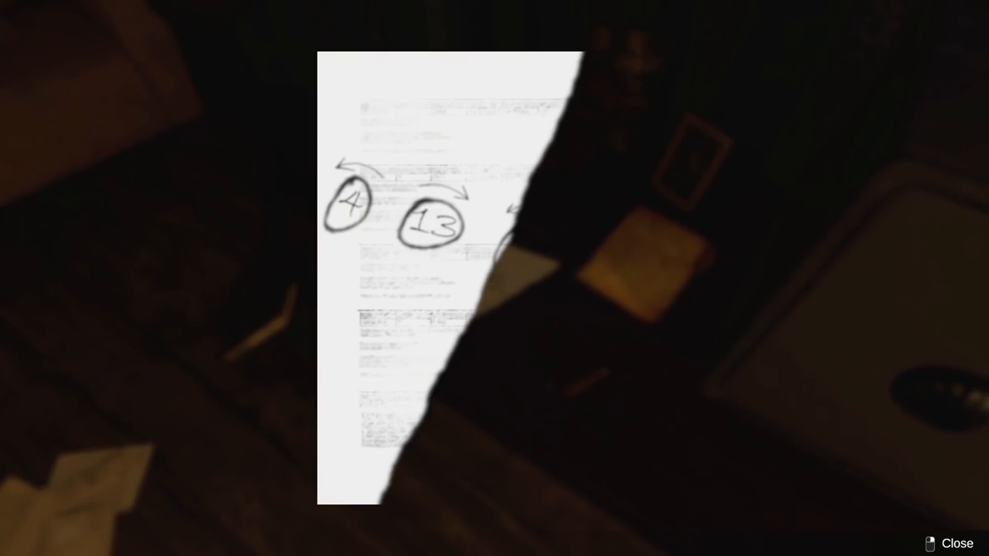
click(955, 544)
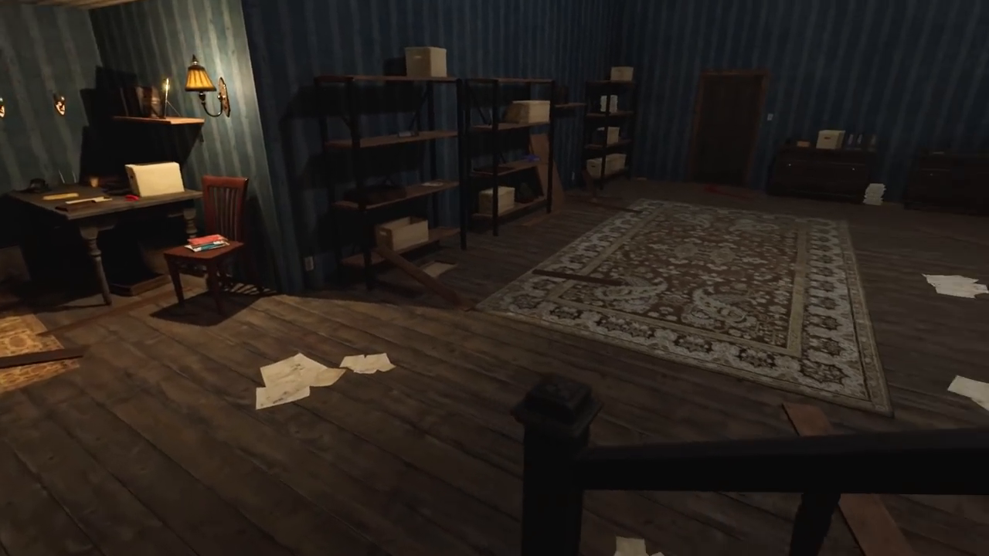
Look around the upstairs room with the desk, shelves and patterned rug.
scroll(right, 3)
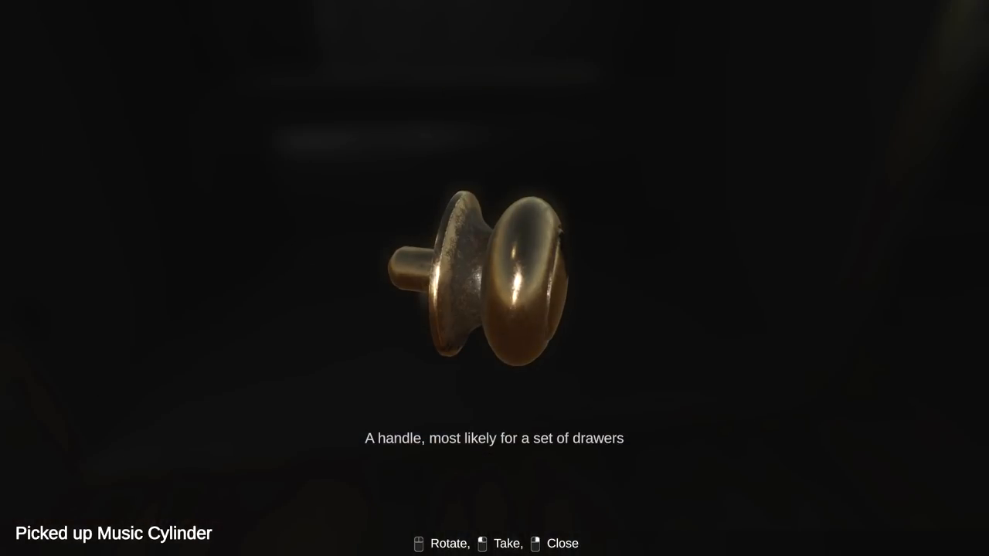
Stop examining the drawer handle without keeping it.
click(483, 544)
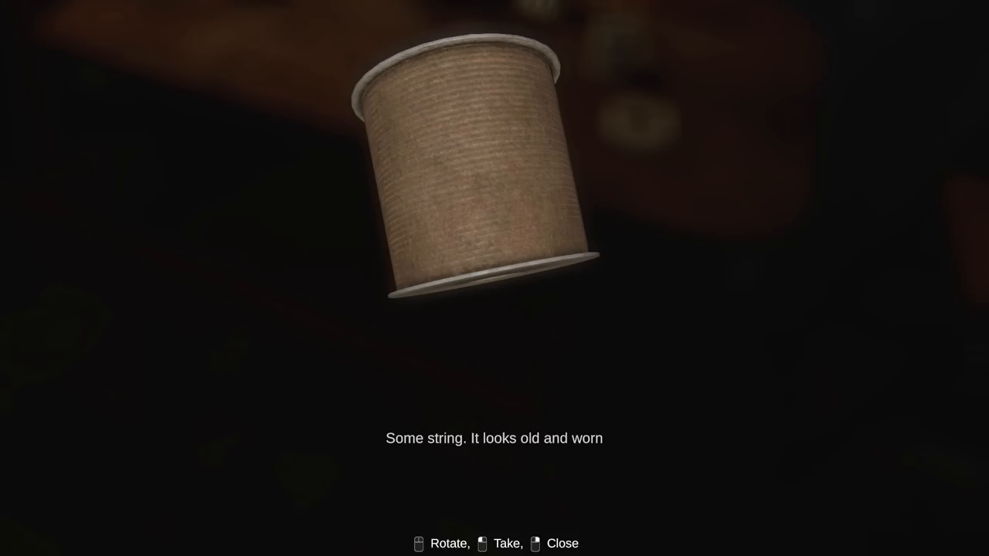
Take the spool of old worn string into the inventory beside the Music Cylinder.
click(482, 544)
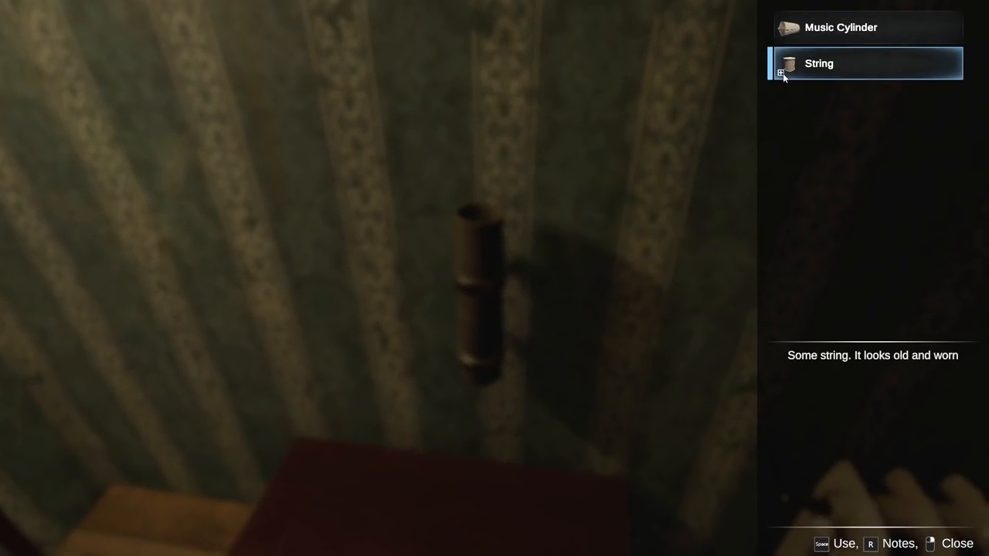
Select the string from the inventory and use it on the wall fixture.
click(819, 63)
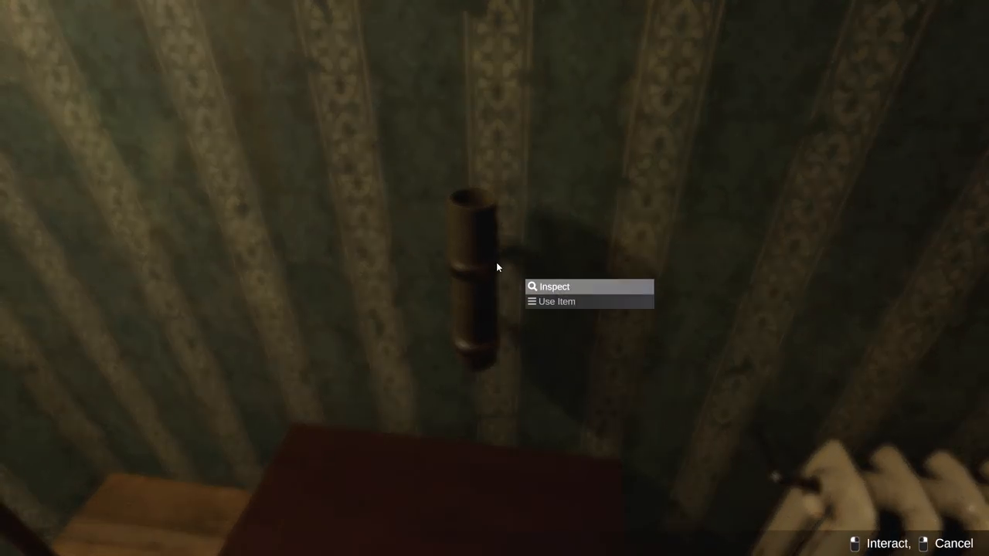
click(553, 286)
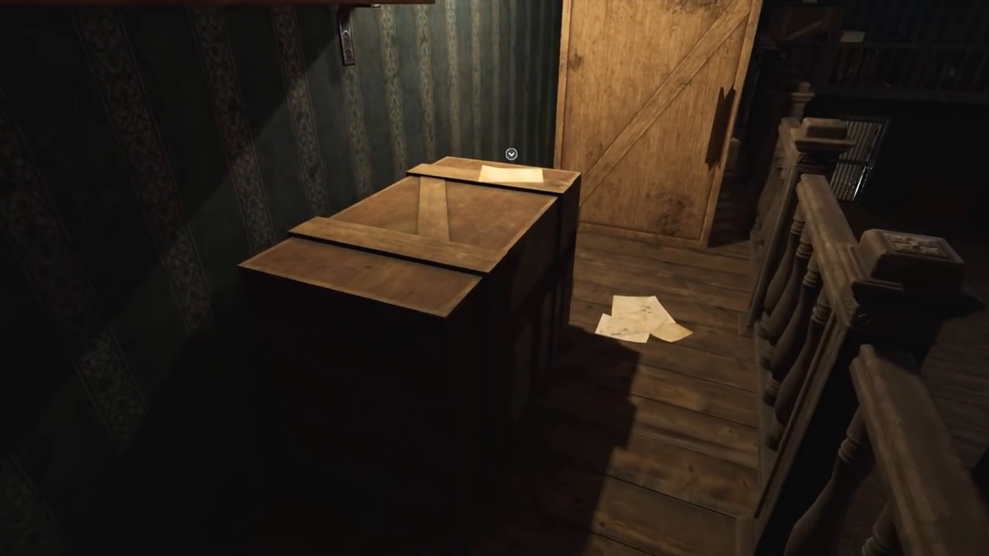
Read the 17th February crate note about the tissue sample, turning to page 2.
click(501, 170)
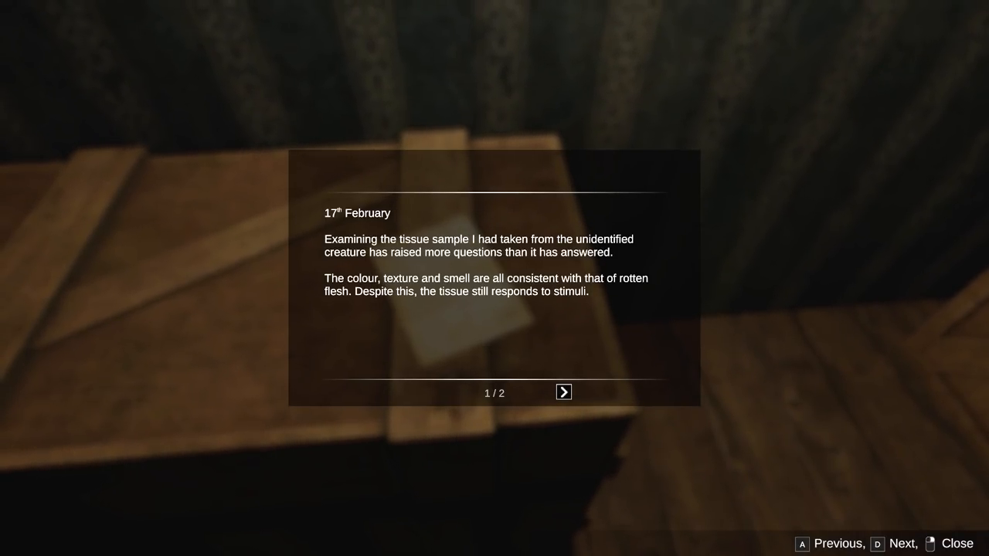
click(563, 392)
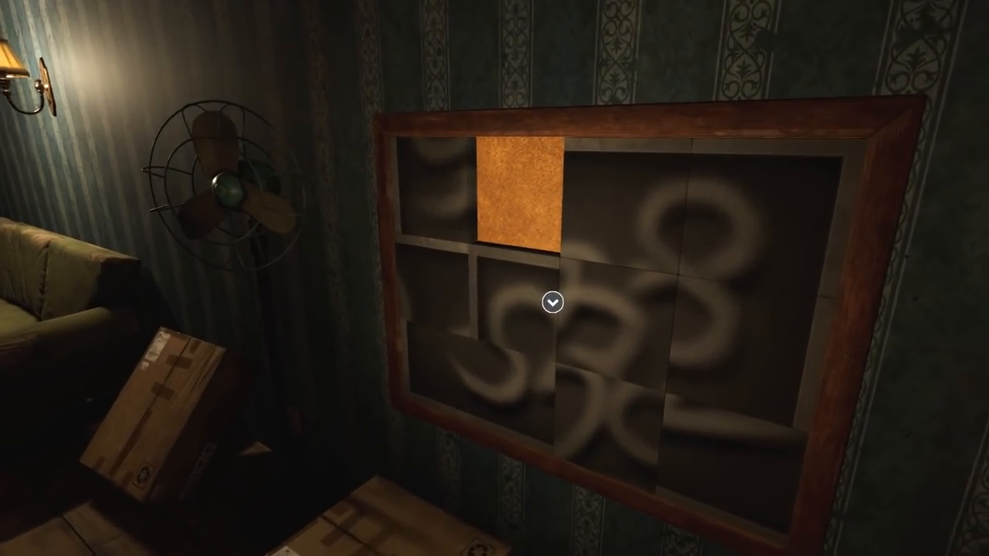
Solve the framed sliding-tile puzzle so the picture reads 9328, then leave it.
click(551, 303)
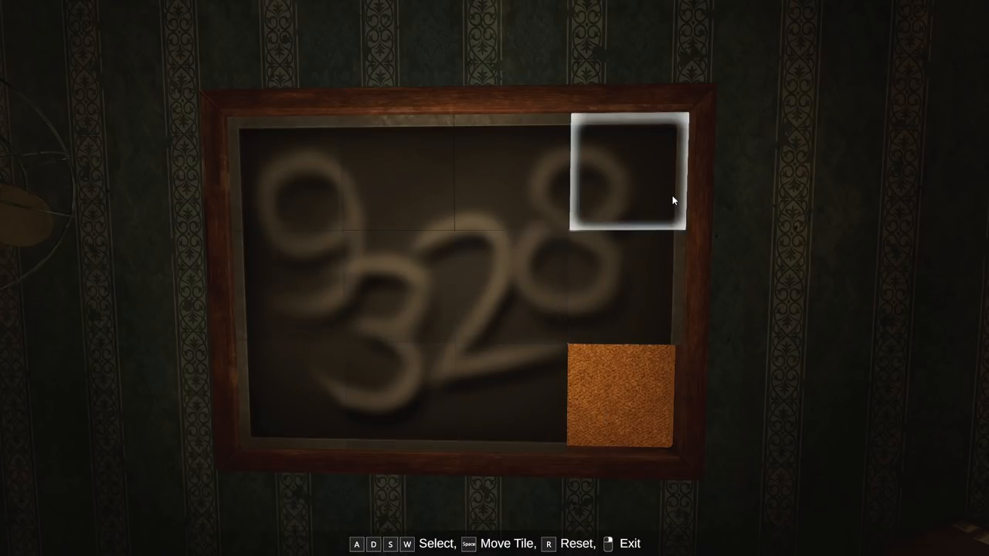
key(s)
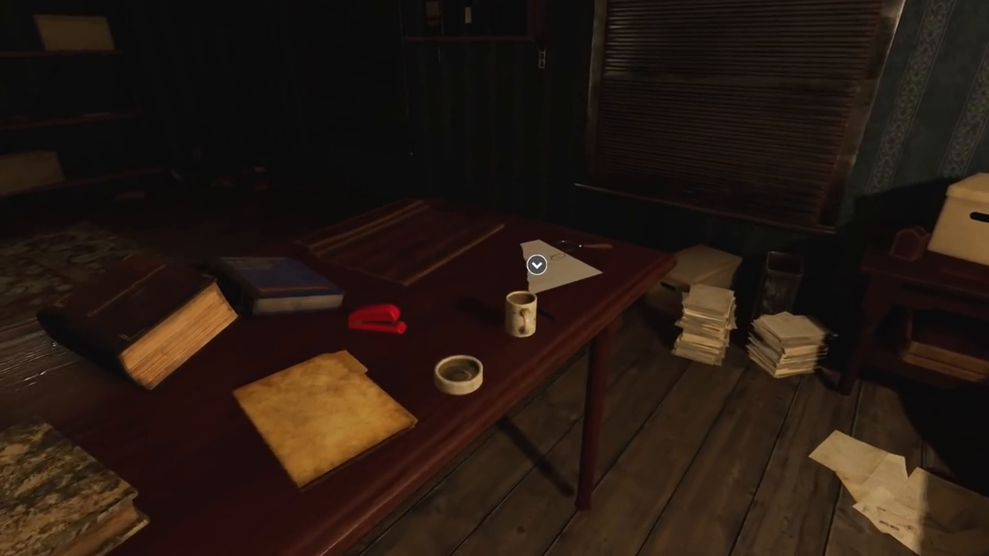
mouse_move(494, 278)
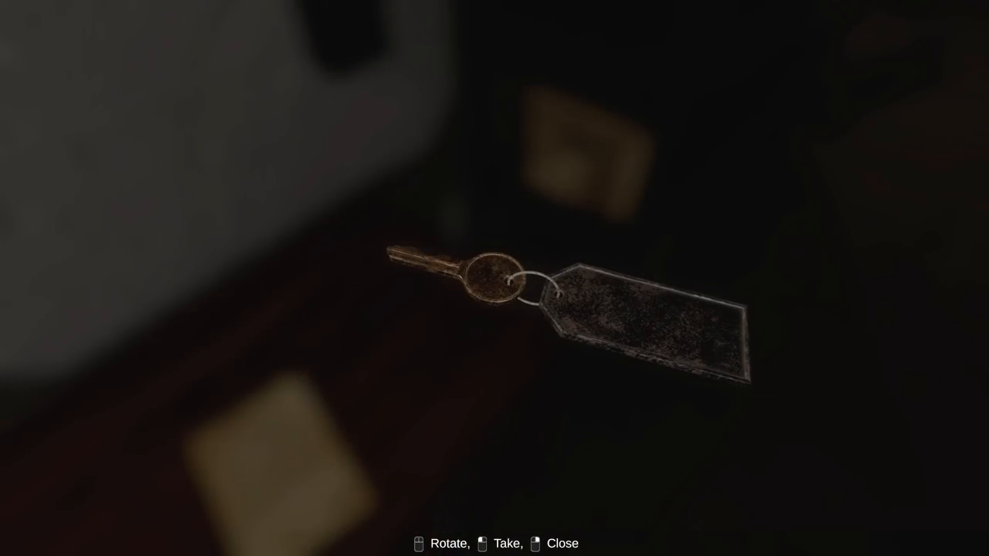
Take the tagged key and read the 20th February note about the tissue absorbing blood.
click(504, 544)
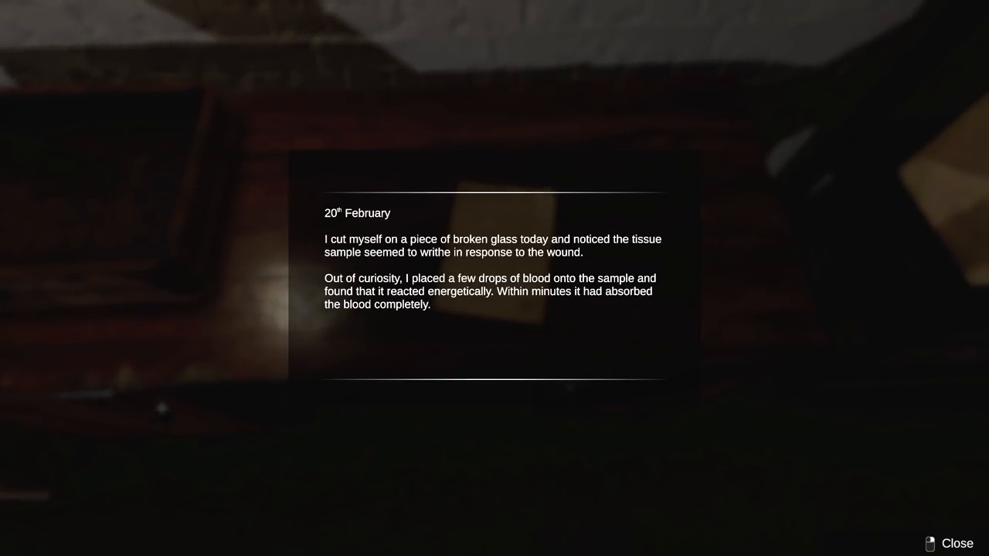
click(957, 544)
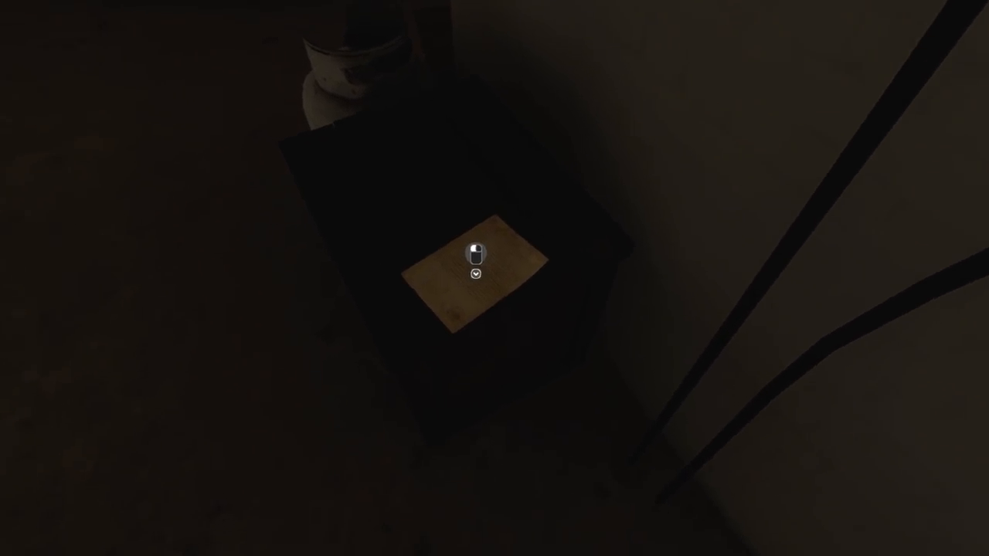
Examine the table note, then rotate the grandfather clock's hands to the new time.
click(476, 254)
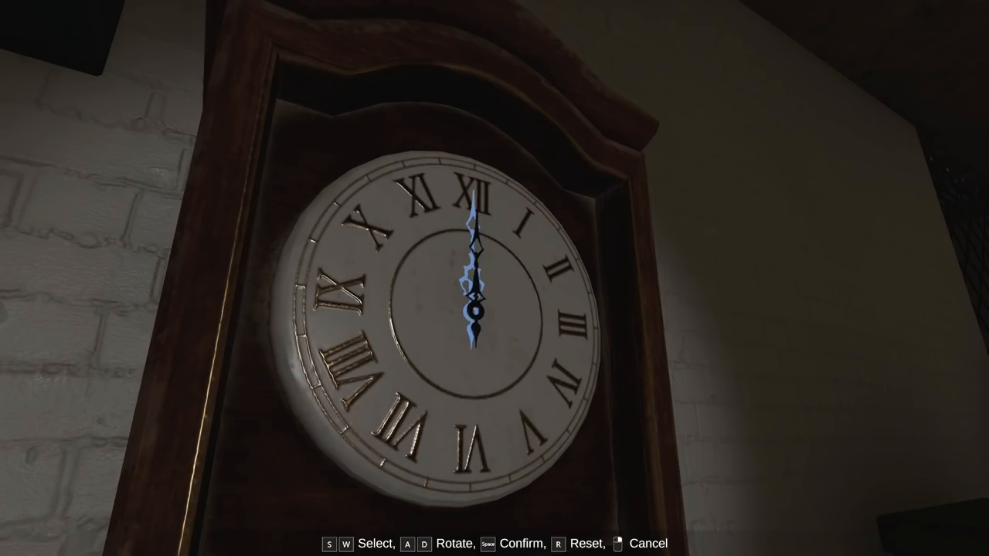
key(a)
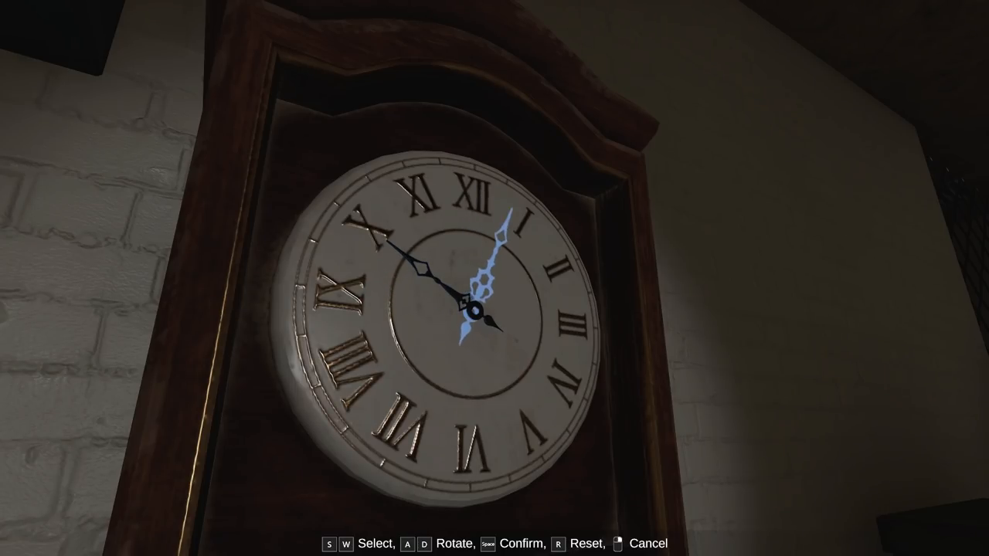
key(A)
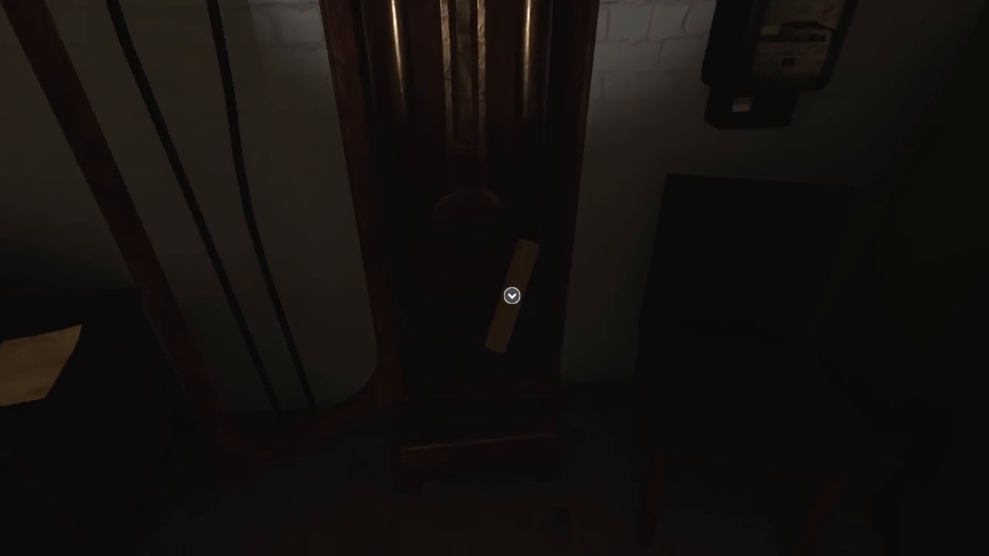
Pick up the Wooden Tube from the clock case and review it in the inventory.
click(512, 295)
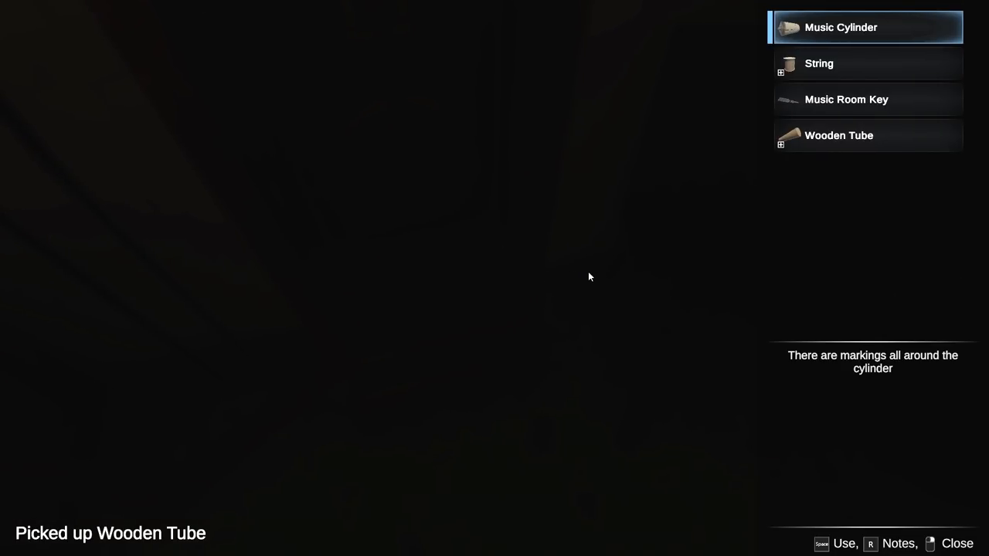
click(865, 136)
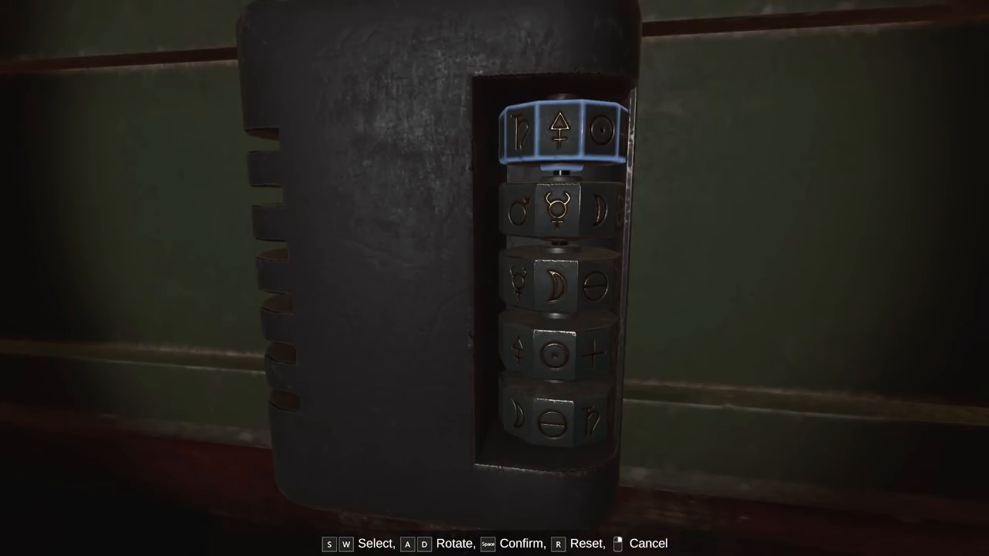
Rotate the first and second rings of the symbol cylinder lock.
key(s)
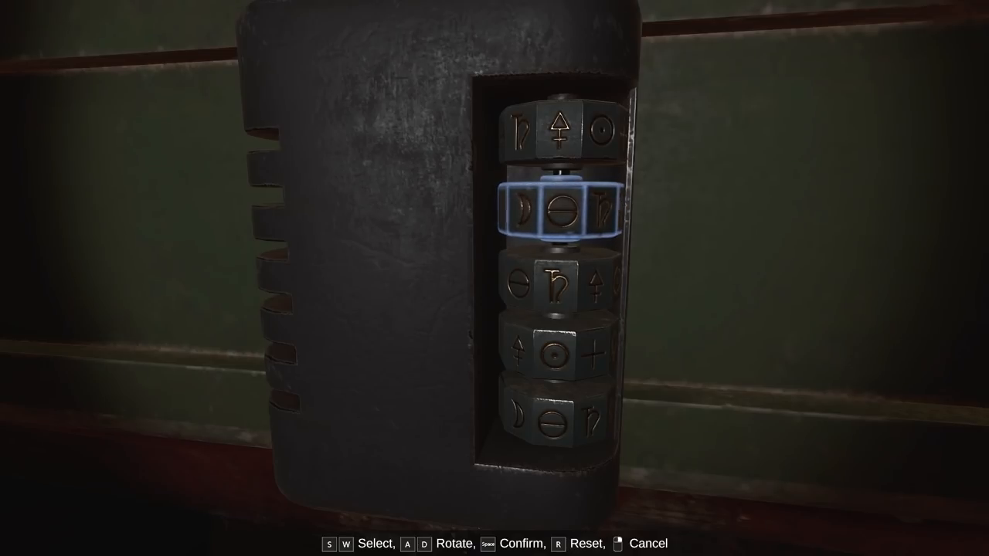
key(w)
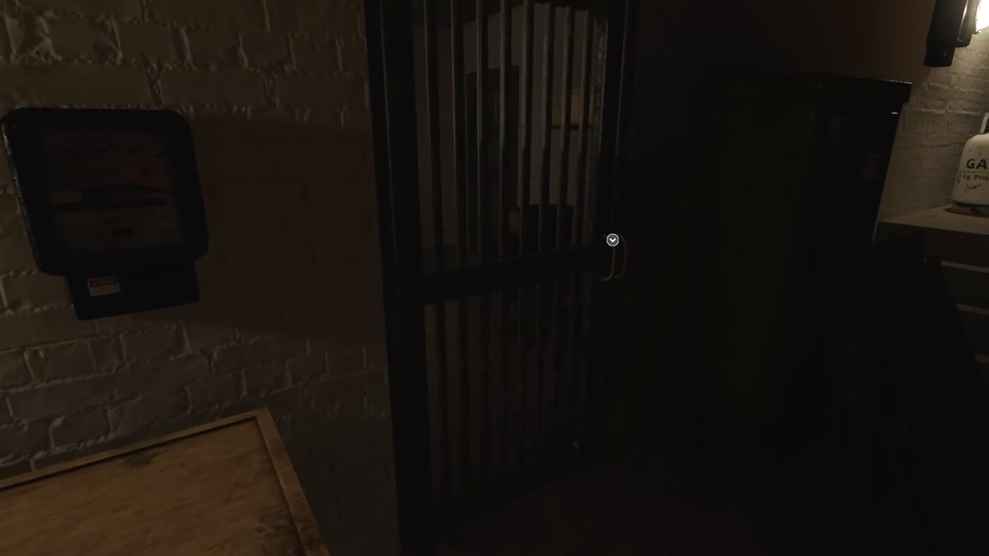
Try the barred cage door, then go through the dark wooden door instead.
click(612, 241)
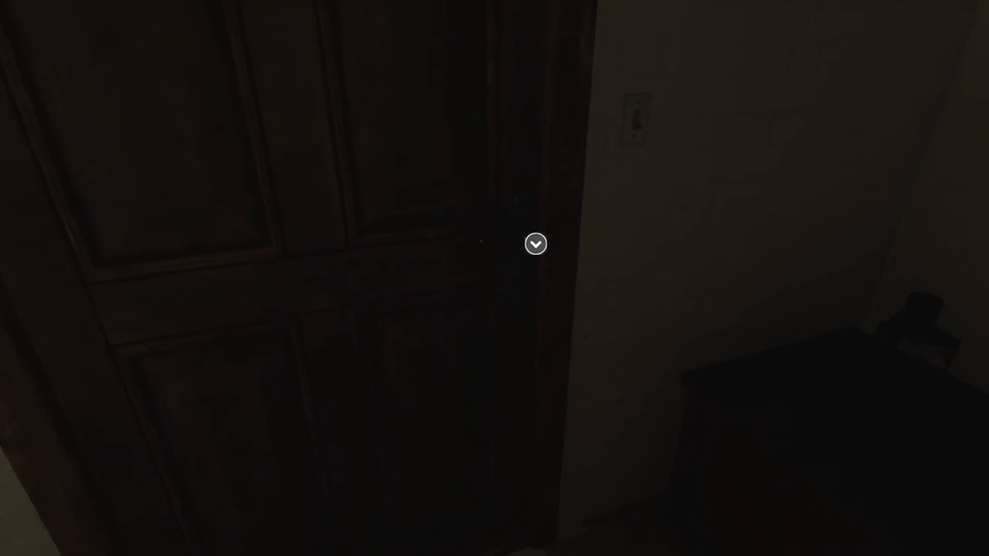
click(535, 244)
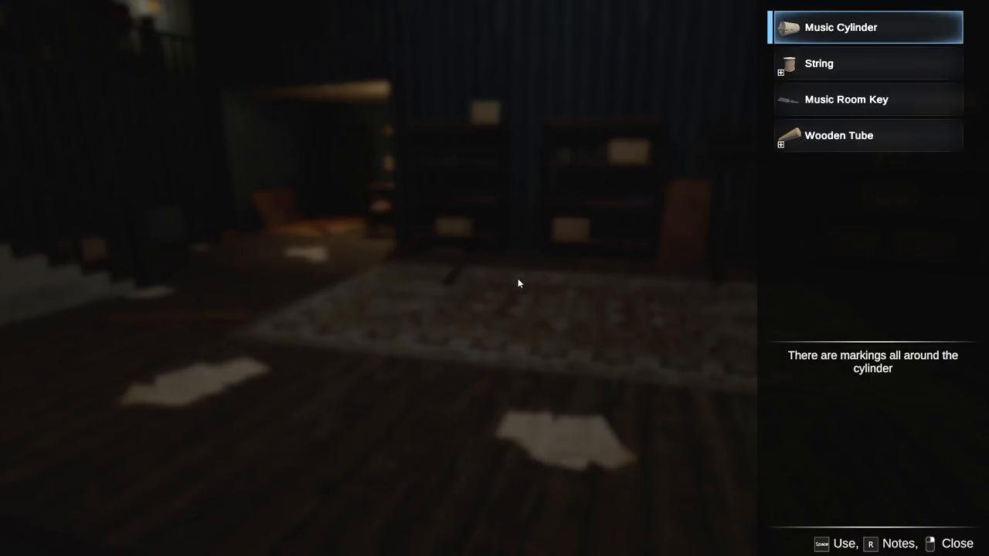
Check the carried items in the inventory inside the rug-floored room.
click(865, 136)
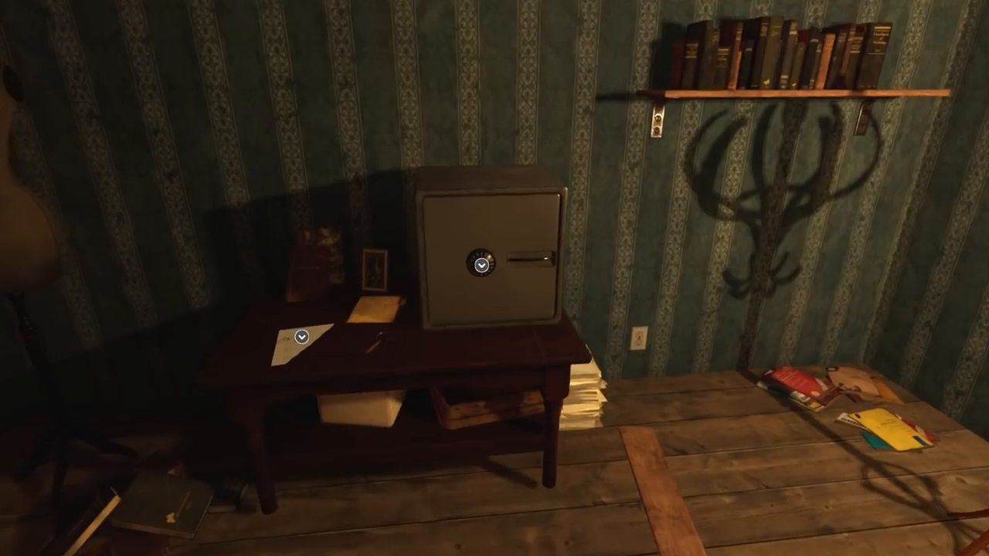
Turn the desk safe's combination dial to open it and inspect its empty interior.
click(477, 263)
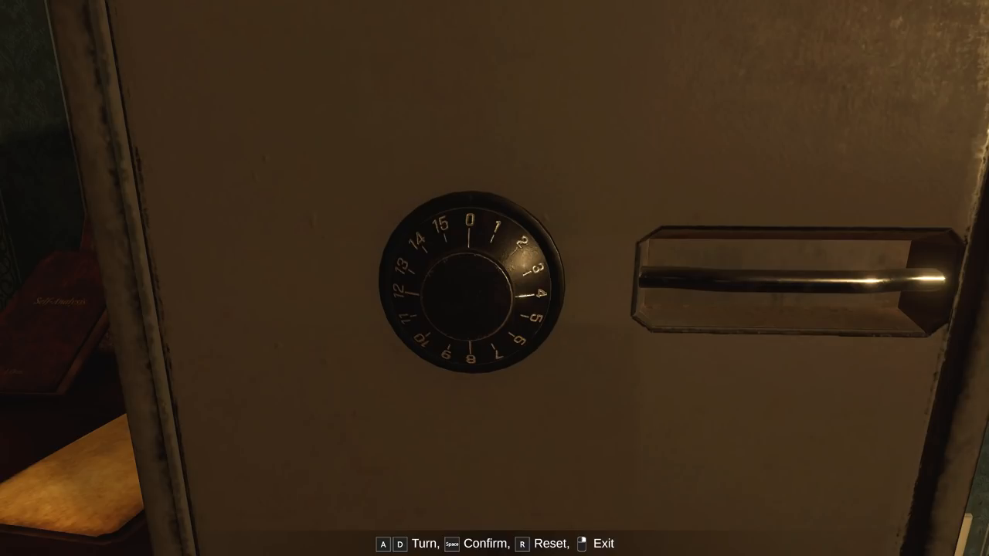
key(d)
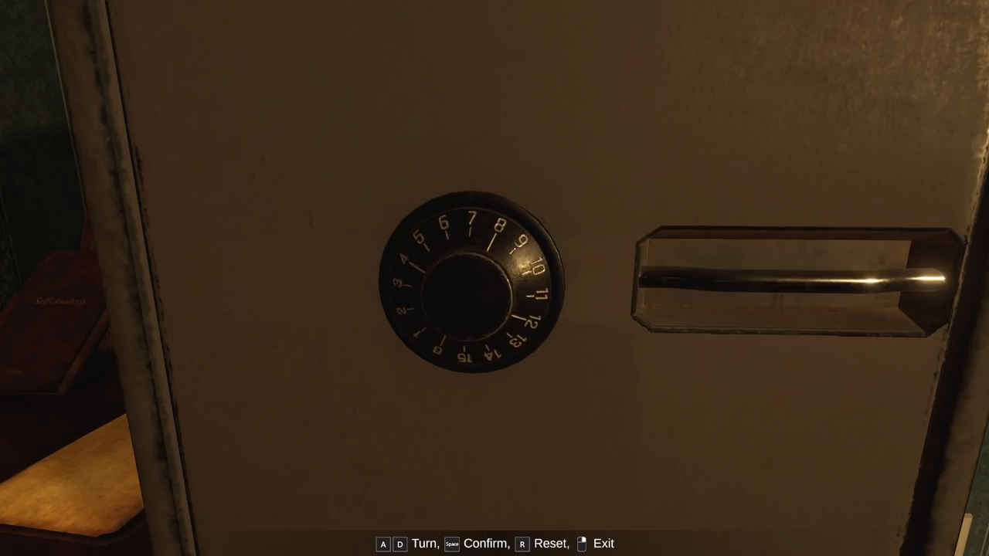
key(d)
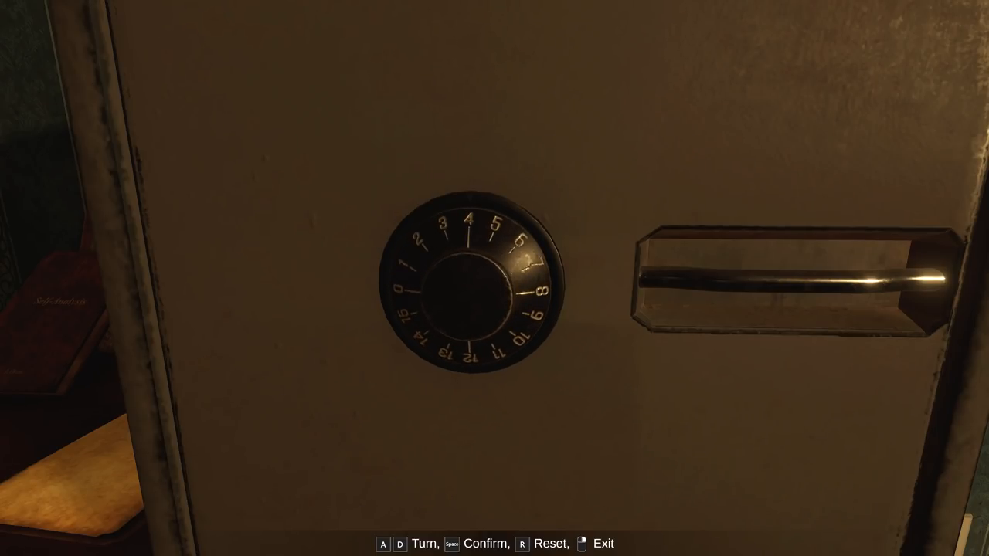
key(D)
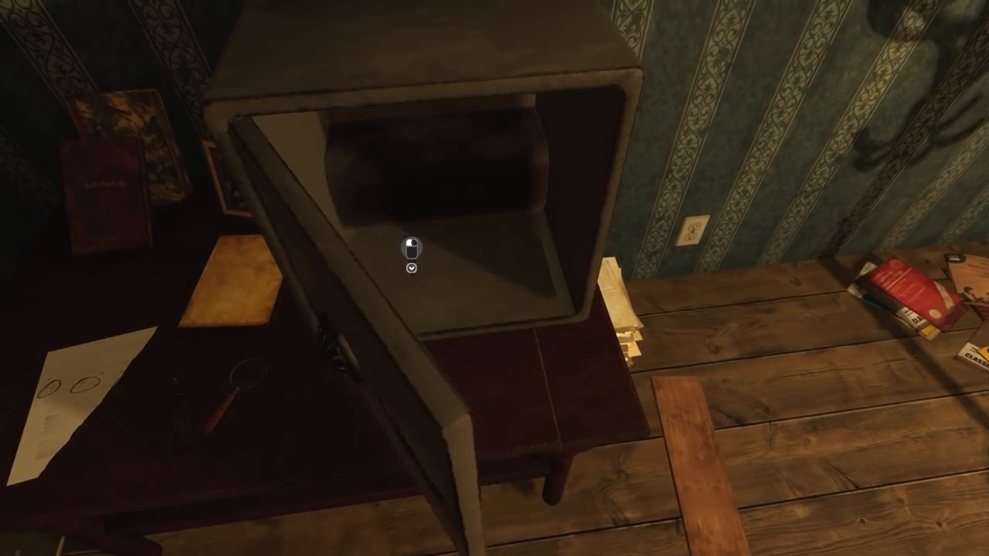
click(411, 247)
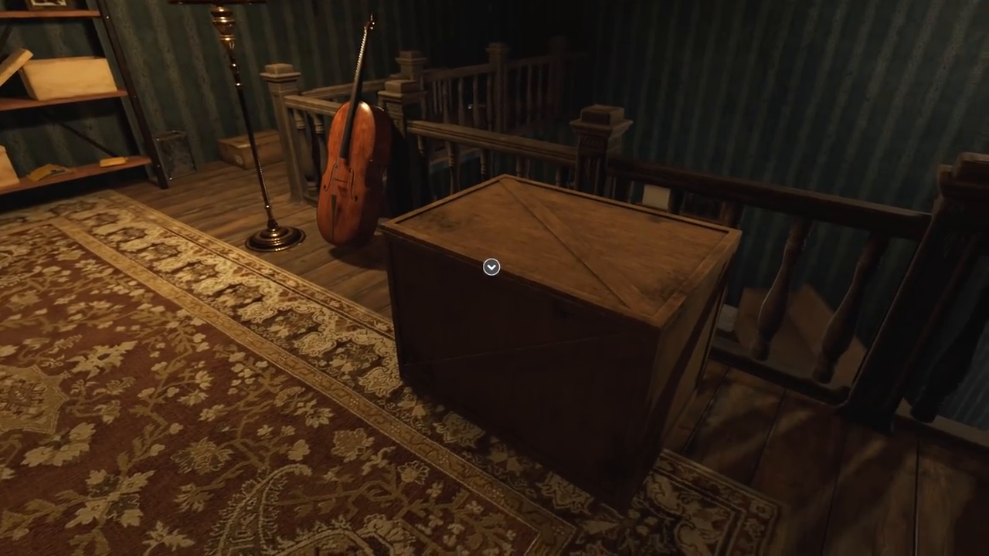
Open the wooden chest beside the cello, revealing the four-cylinder music box.
click(491, 269)
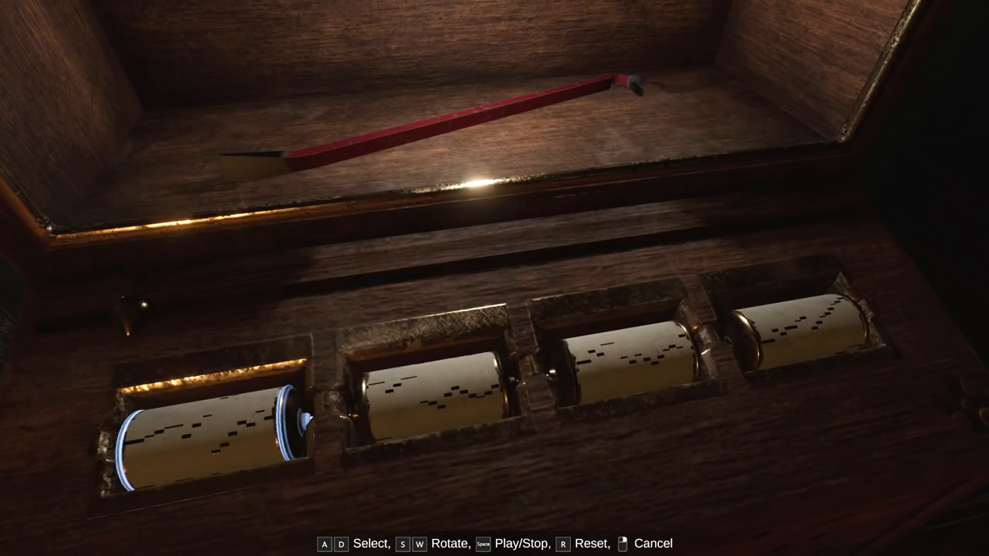
Rotate the first music box cylinder into a new position.
key(d)
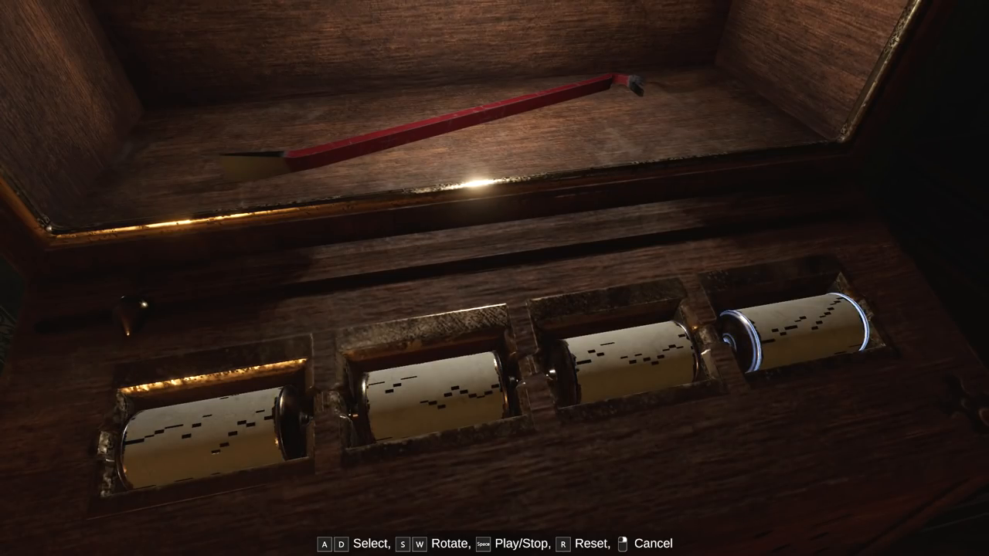
key(a)
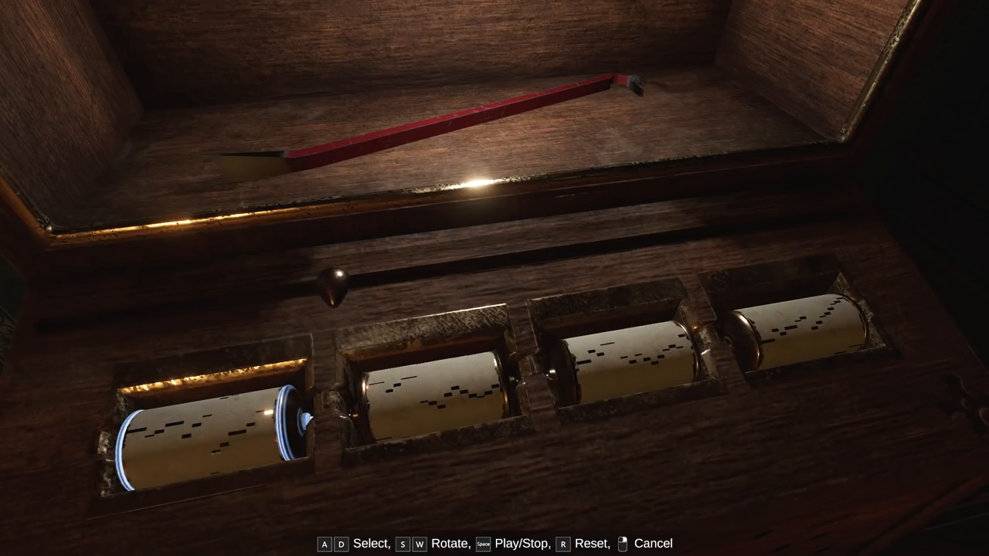
key(d)
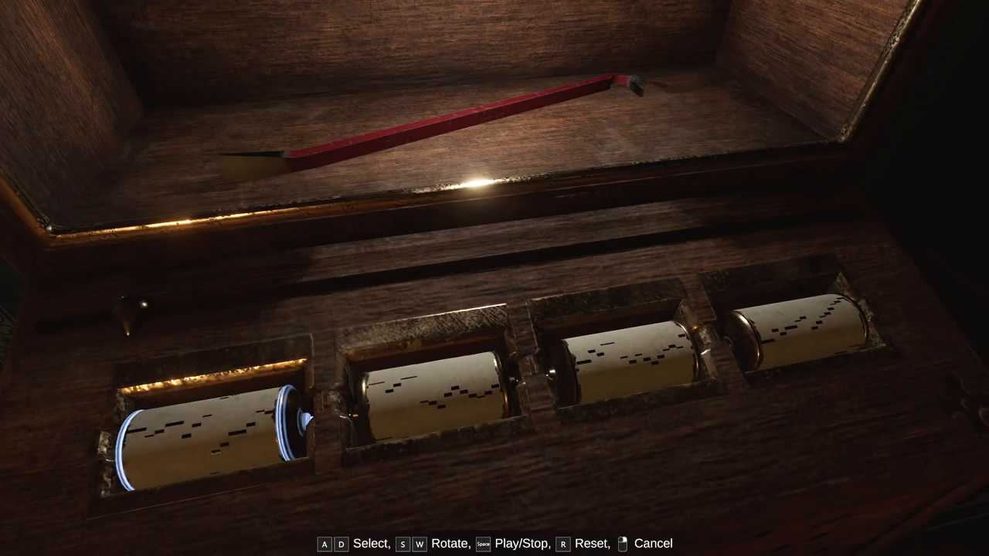
key(Space)
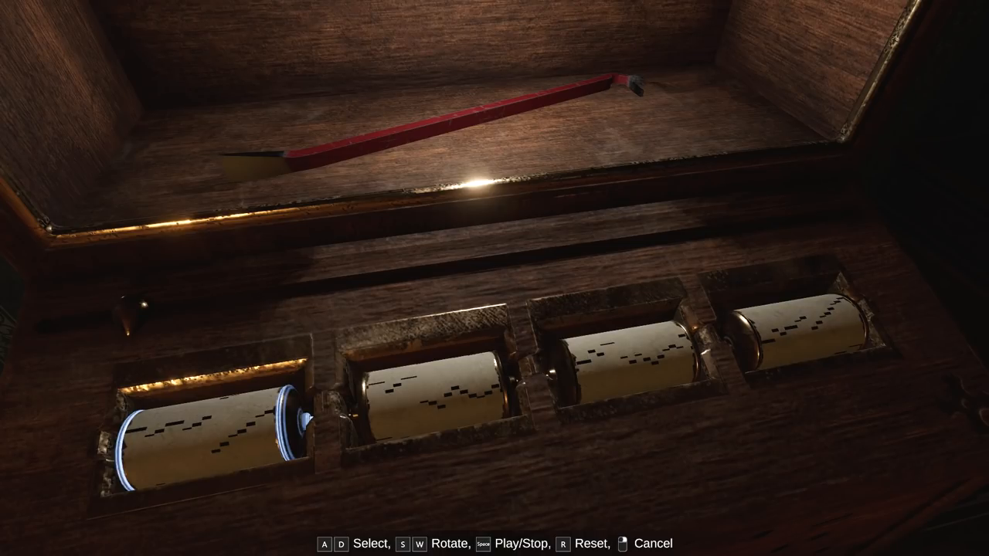
Turn the second cylinder twice and play the resulting tune arrangement.
key(d)
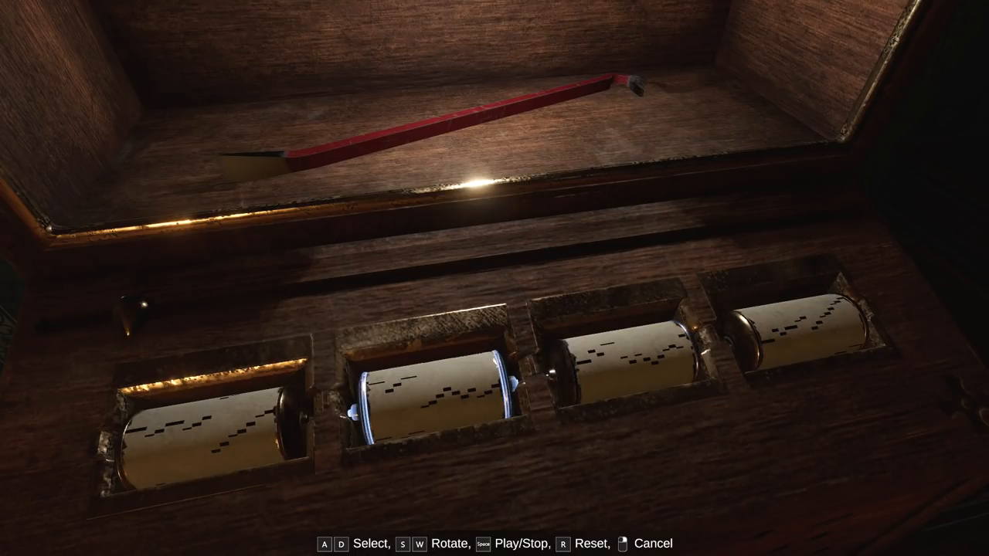
key(w)
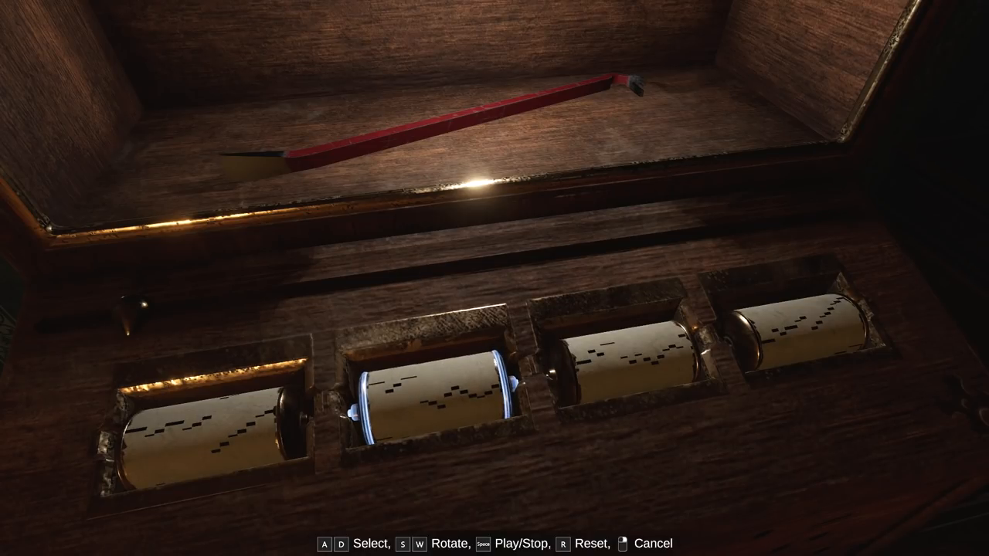
key(w)
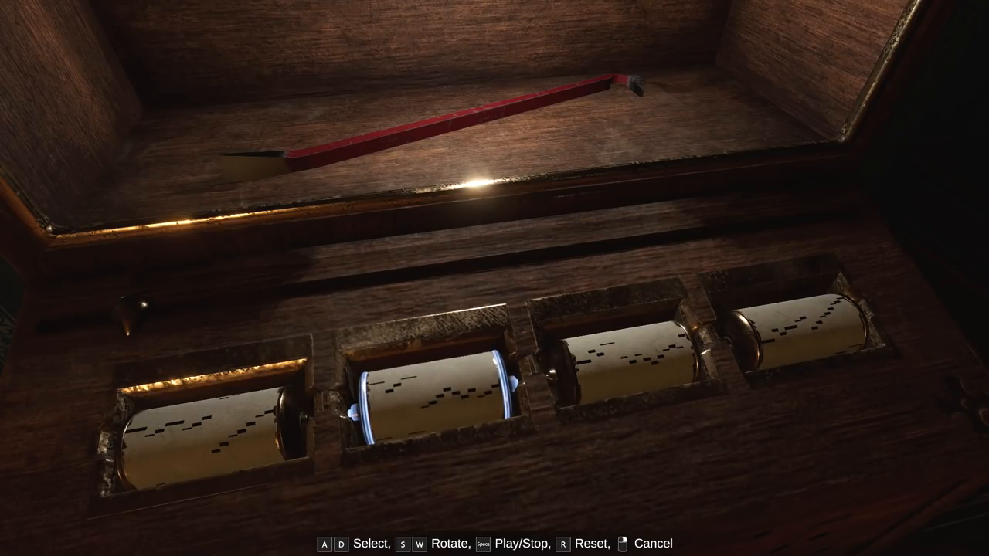
key(a)
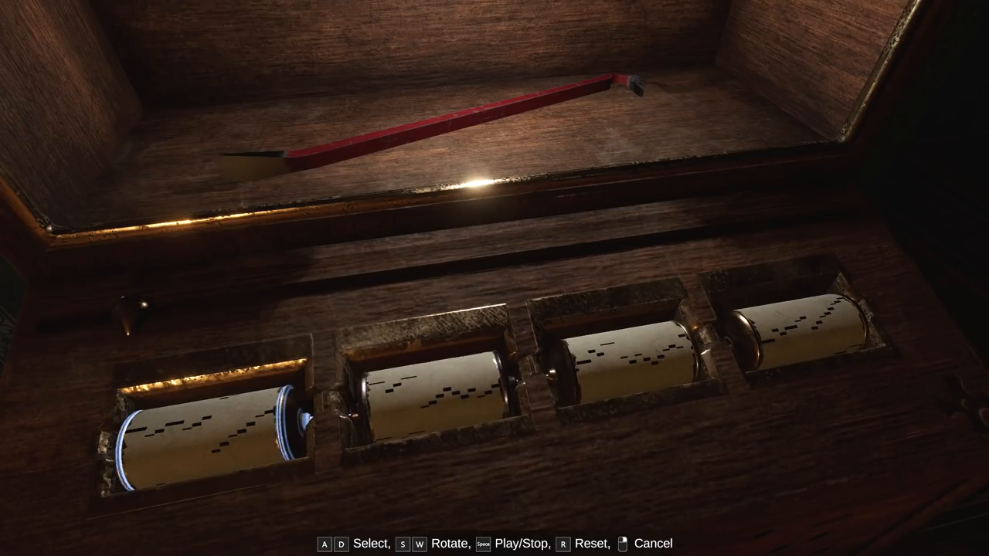
key(d)
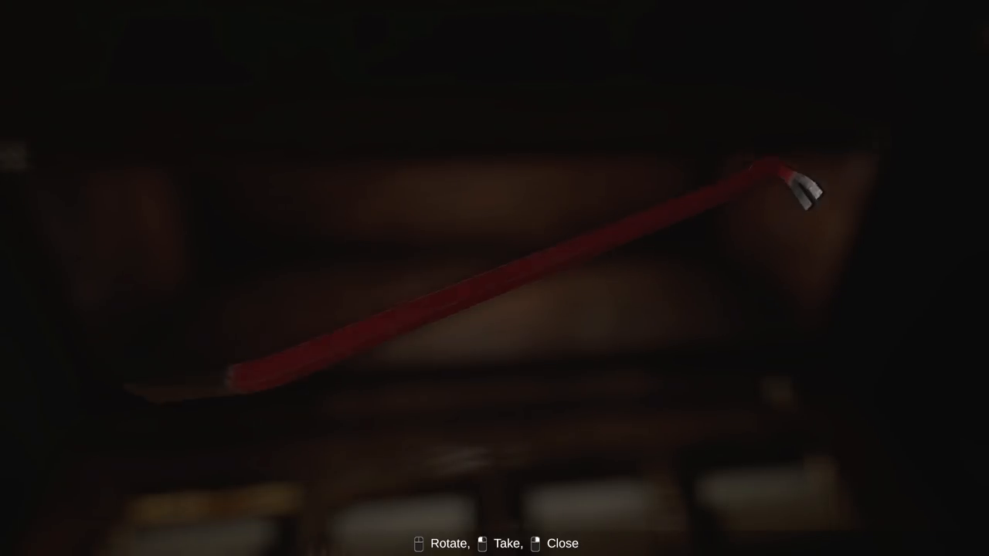
Take the red crowbar from the chest and back out into the room.
click(482, 544)
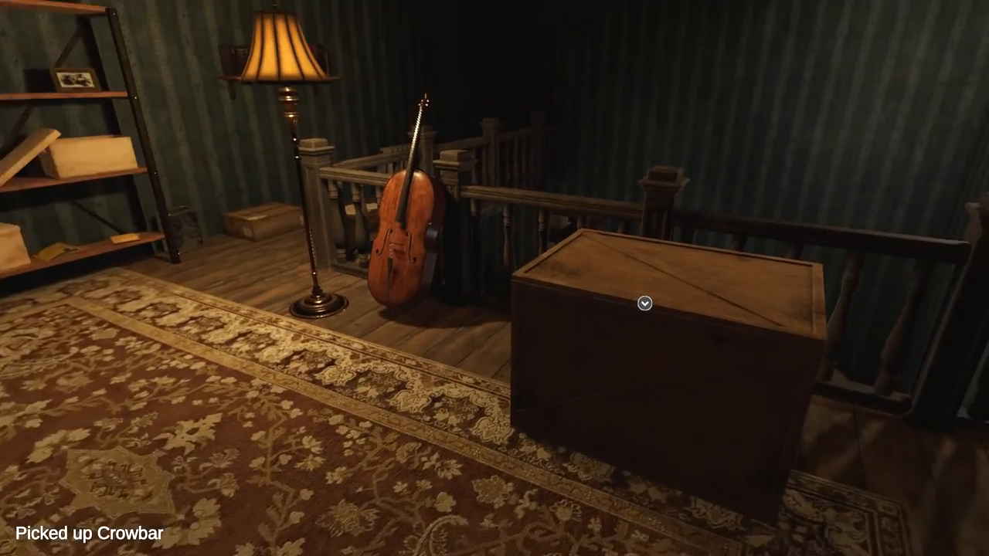
click(643, 303)
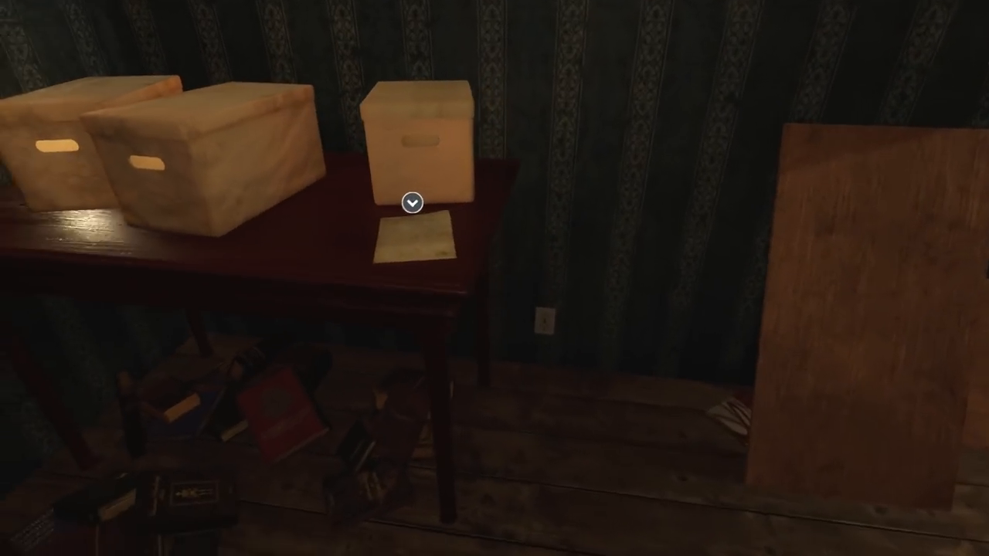
Examine the paper note lying on the table with cardboard boxes.
click(412, 201)
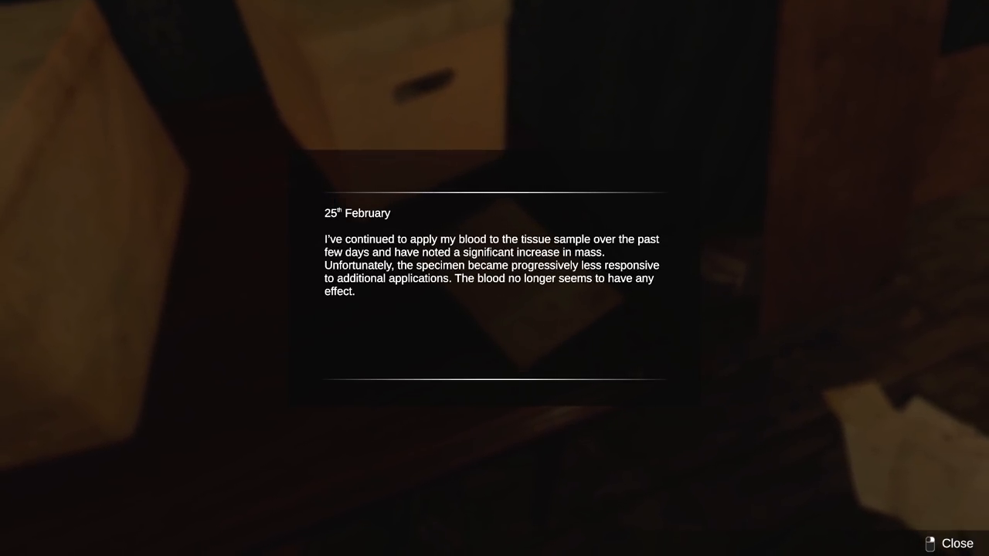
Put away the 25th February note about the blood losing its effect.
click(957, 544)
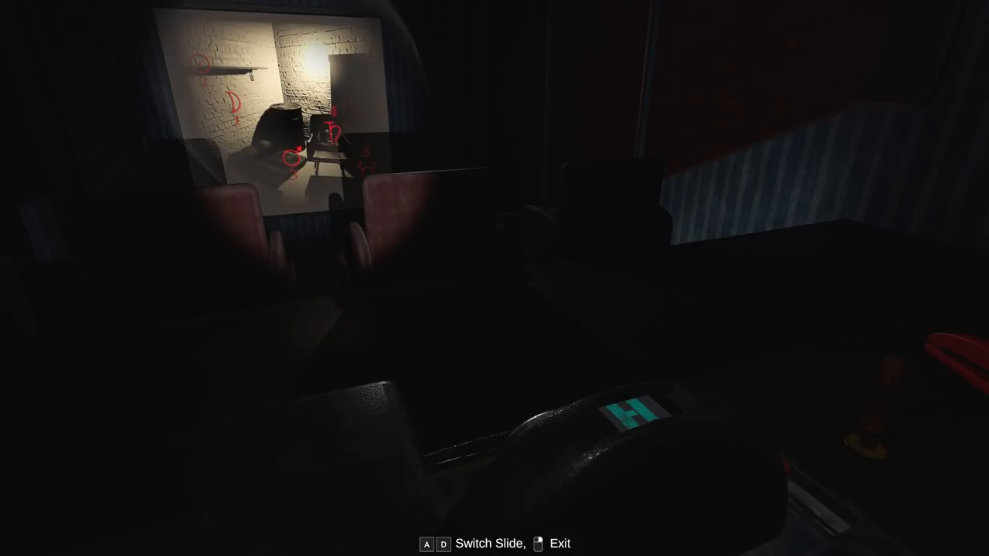
Cycle through the projector's red-marked slides one by one with A and D.
key(d)
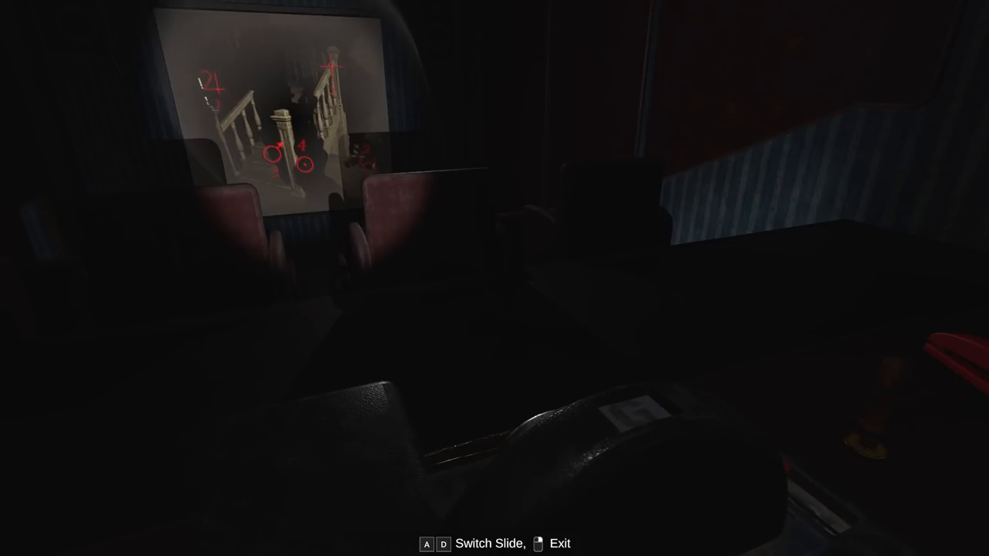
key(d)
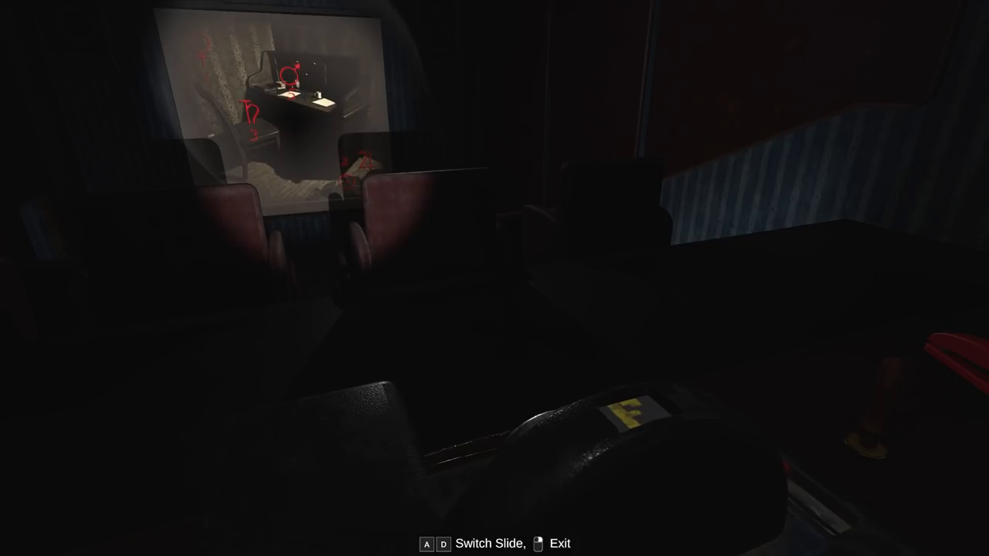
key(d)
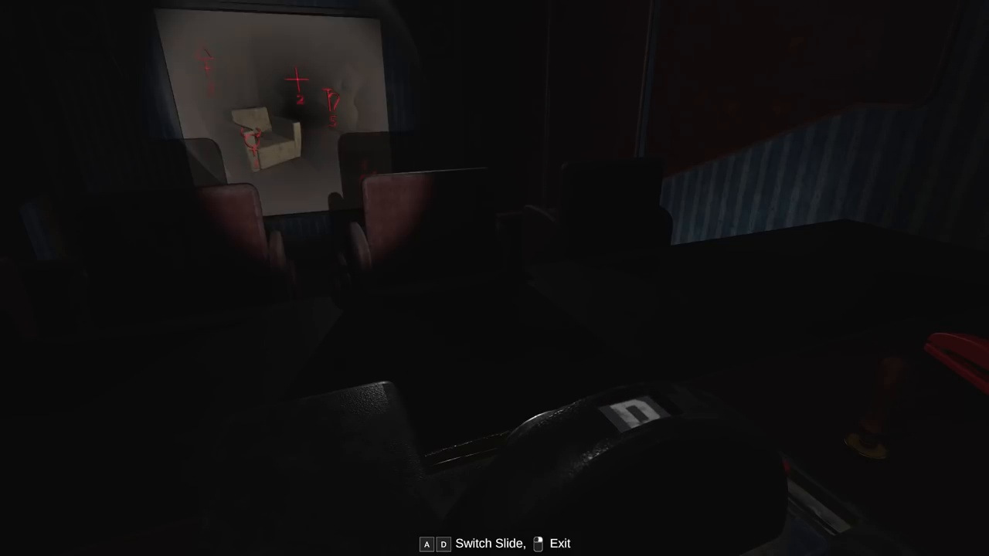
key(d)
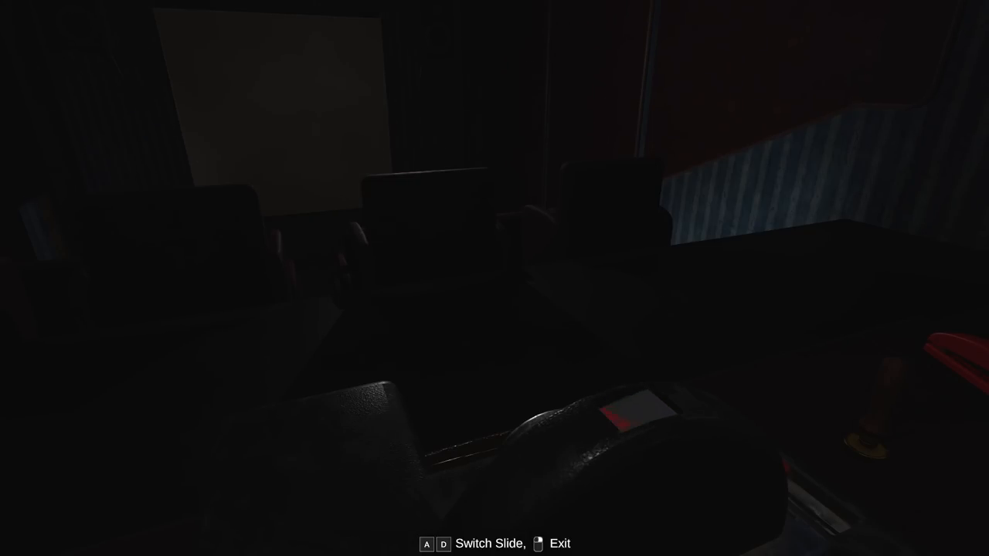
key(a)
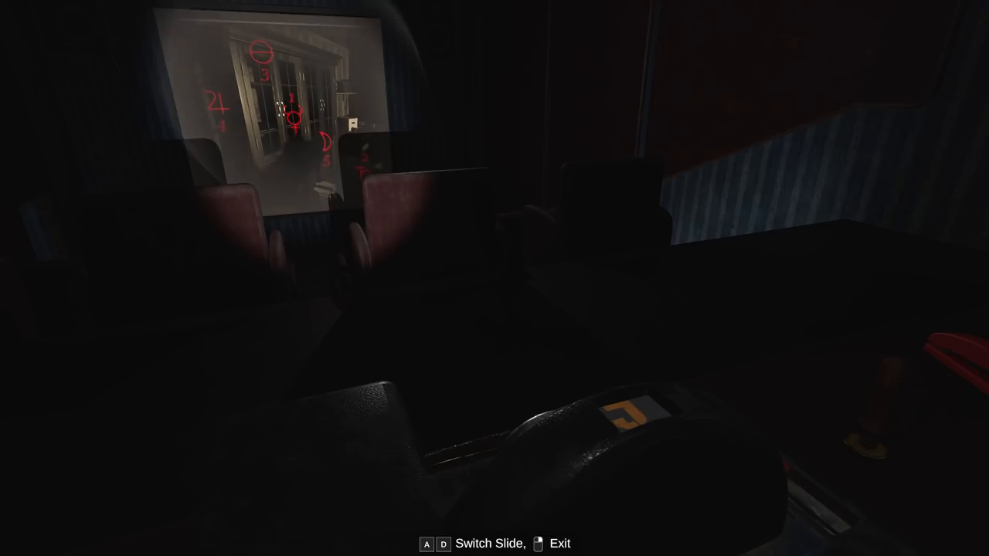
key(d)
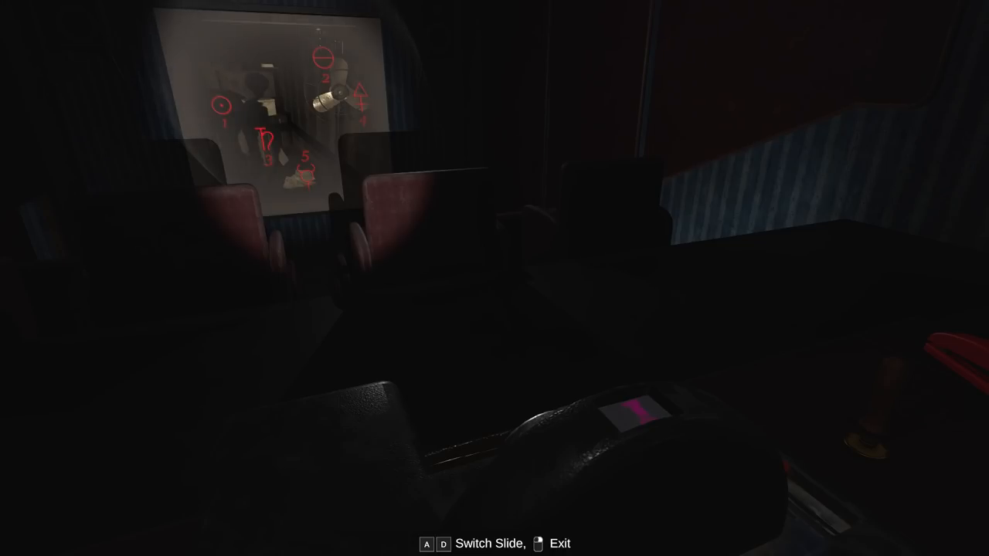
key(d)
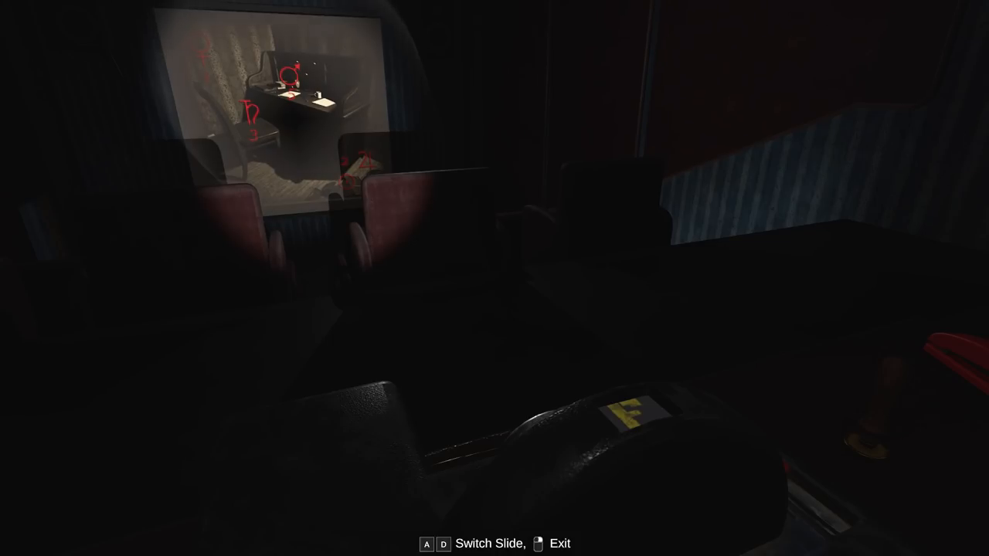
key(d)
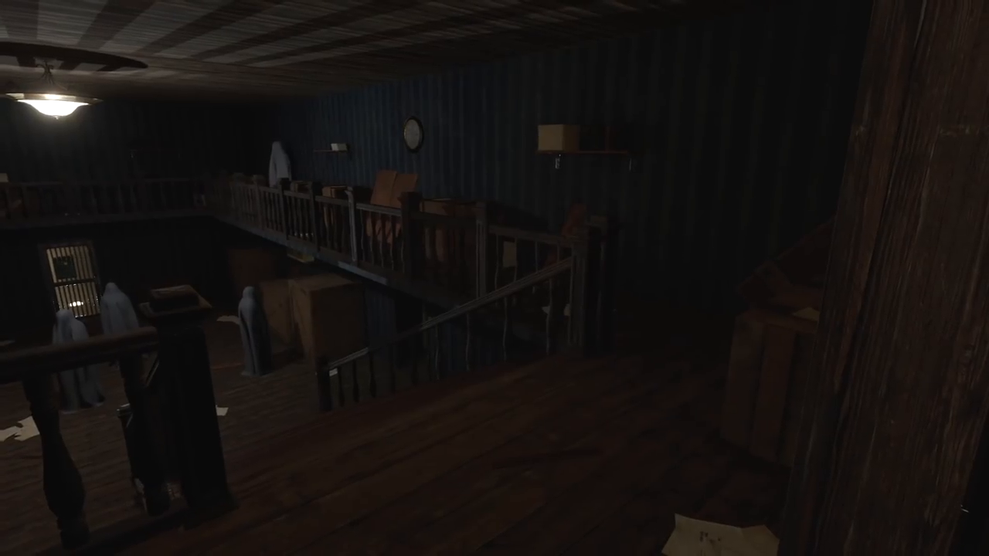
mouse_move(495, 278)
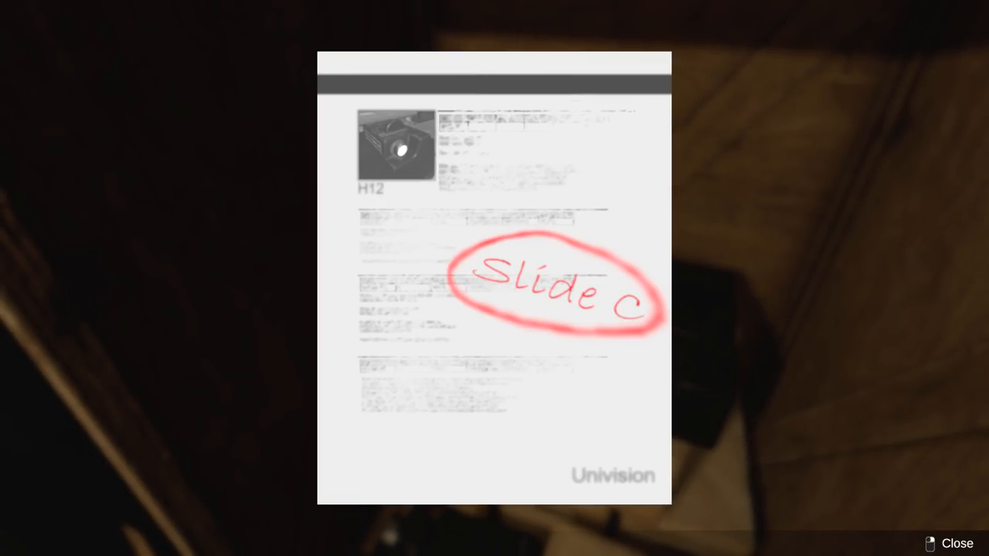
Put away the product sheet with Slide C circled in red.
click(957, 544)
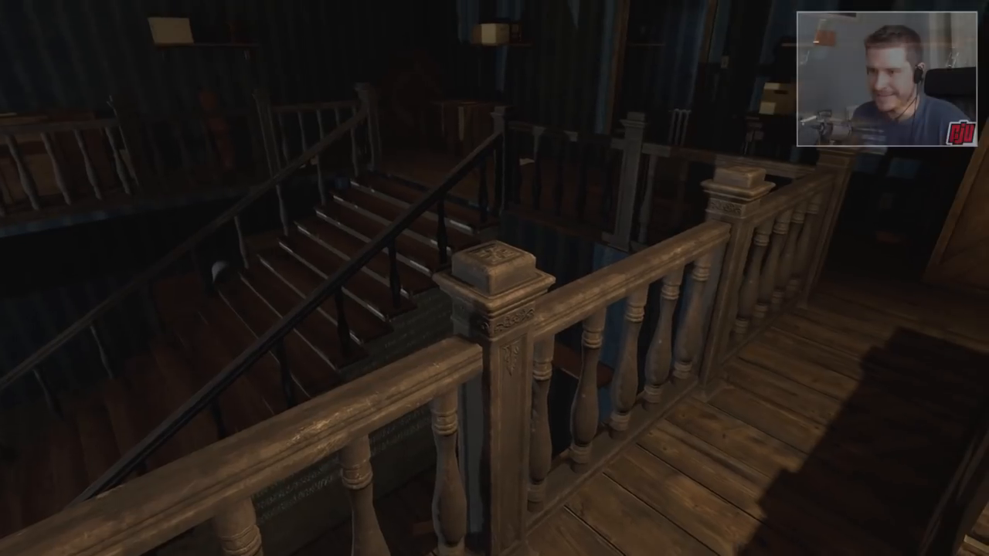